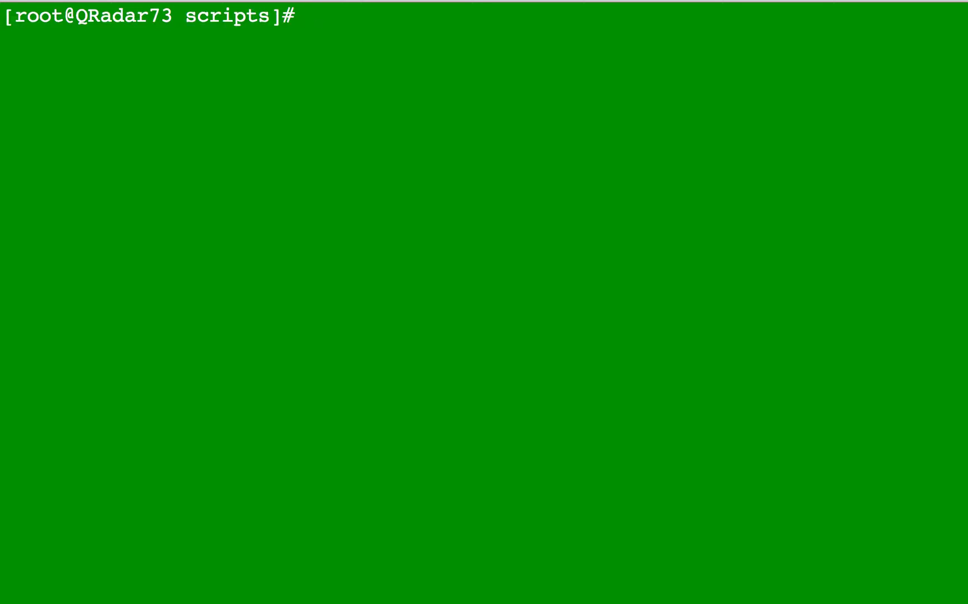
Search running processes with 'ps -A | grep logrun'; no logrun processes are found.
type("ps")
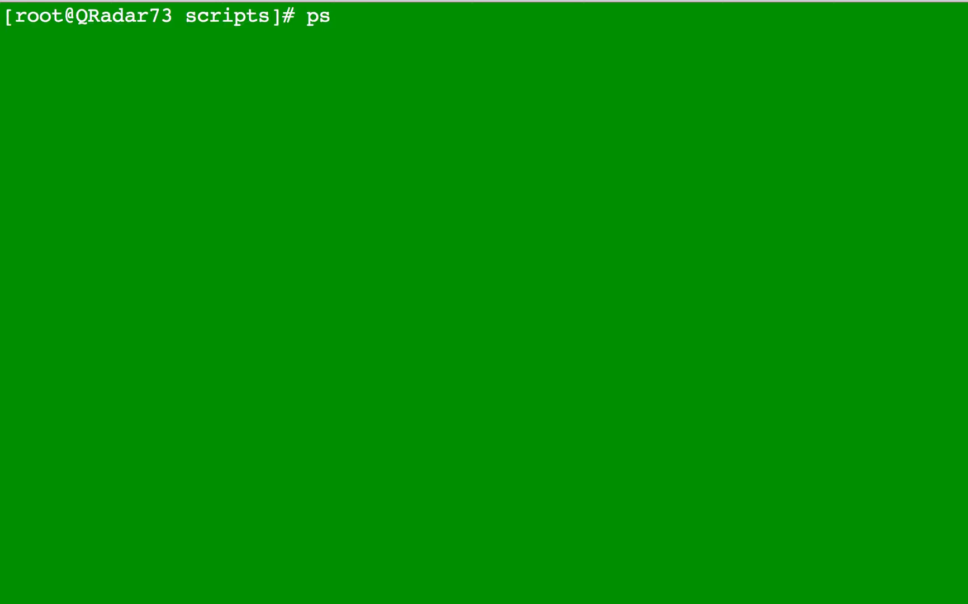
type("-A")
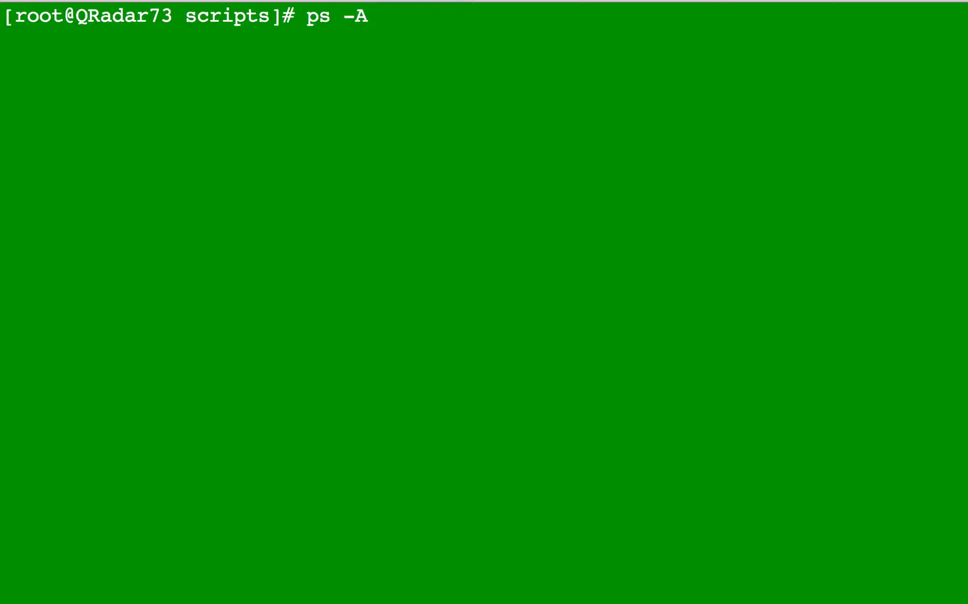
type("|")
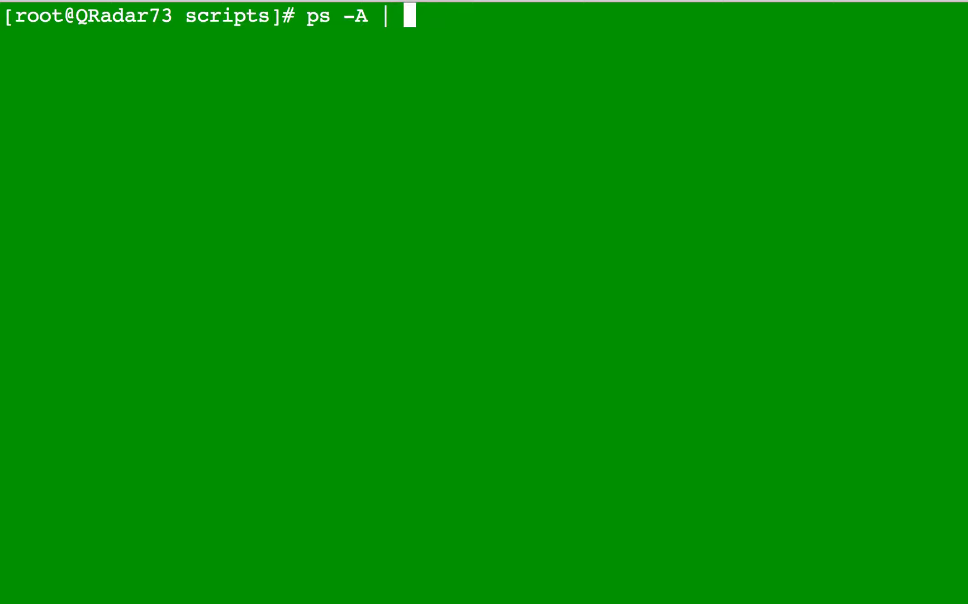
type("grep lo")
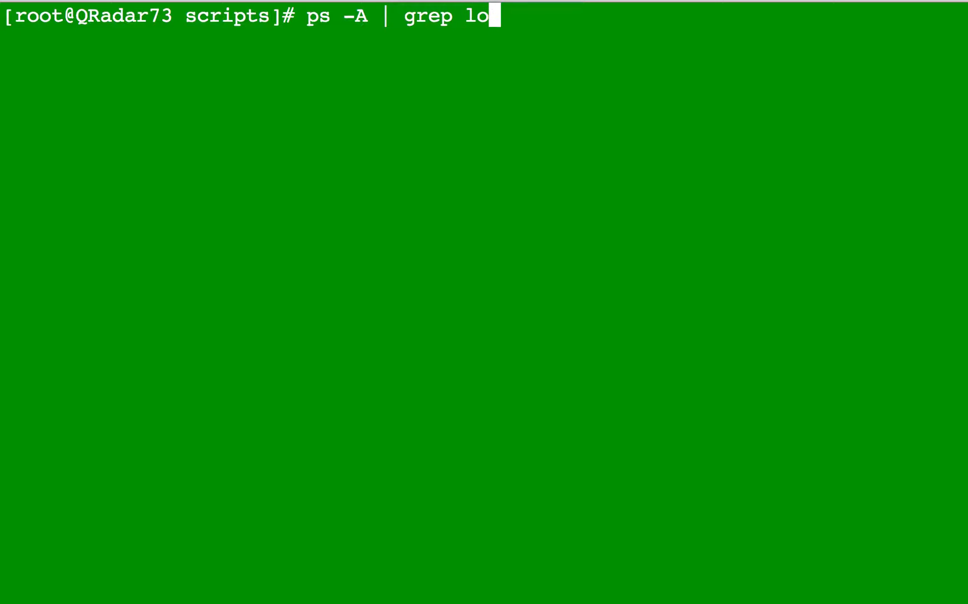
type("grun")
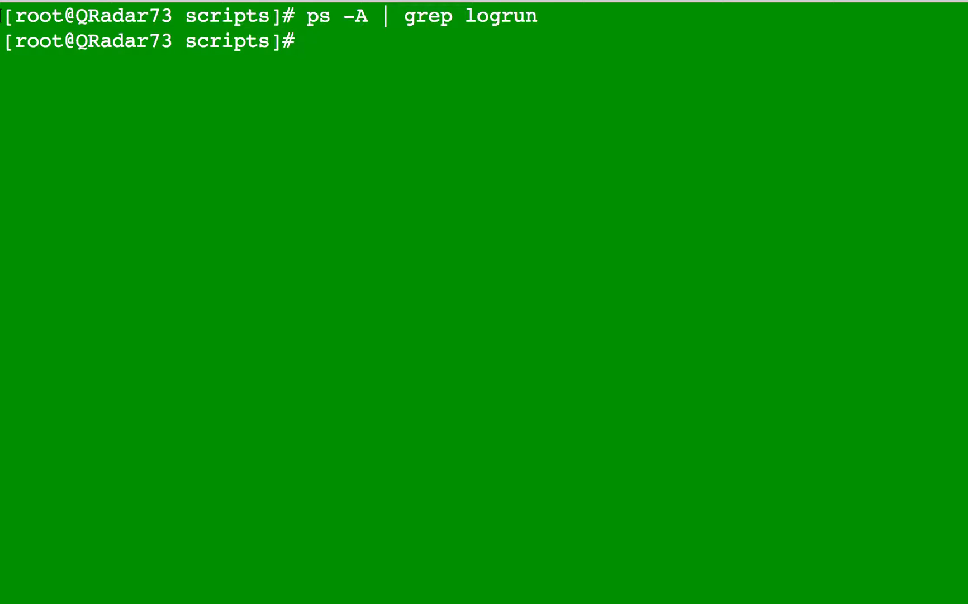
Display the contents of allUBA.sh with cat.
type("c")
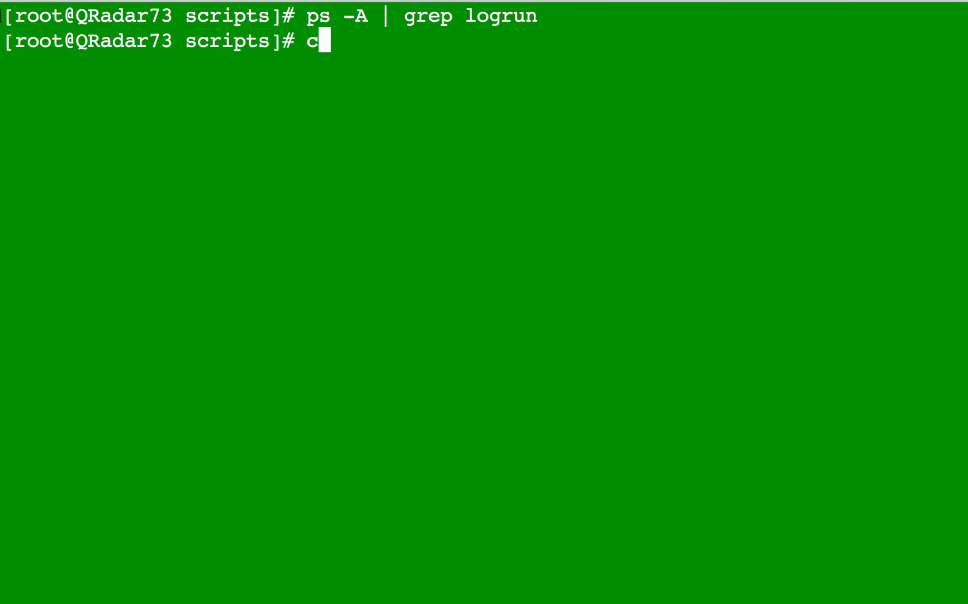
type("at")
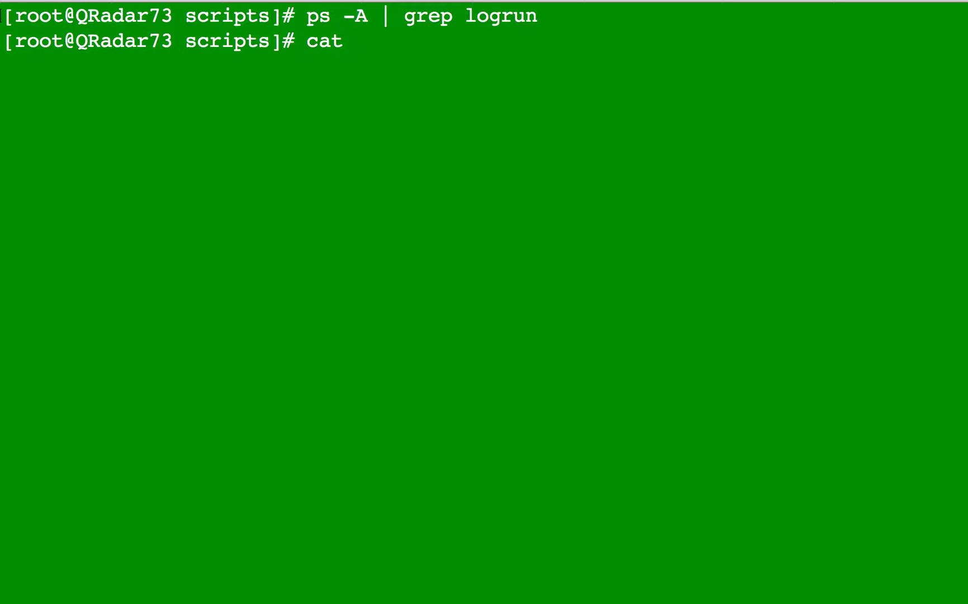
type("aa")
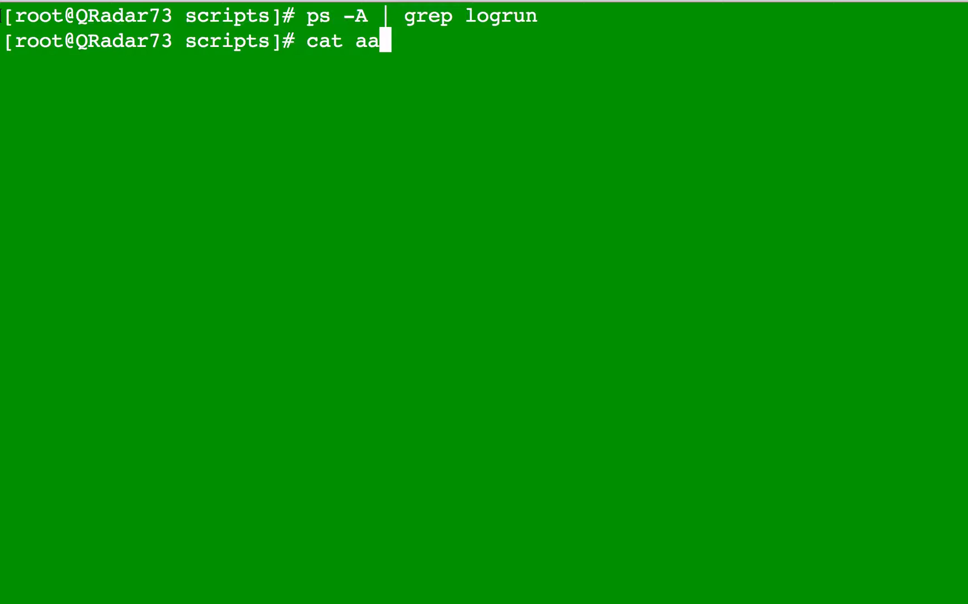
type("llUBA.sh")
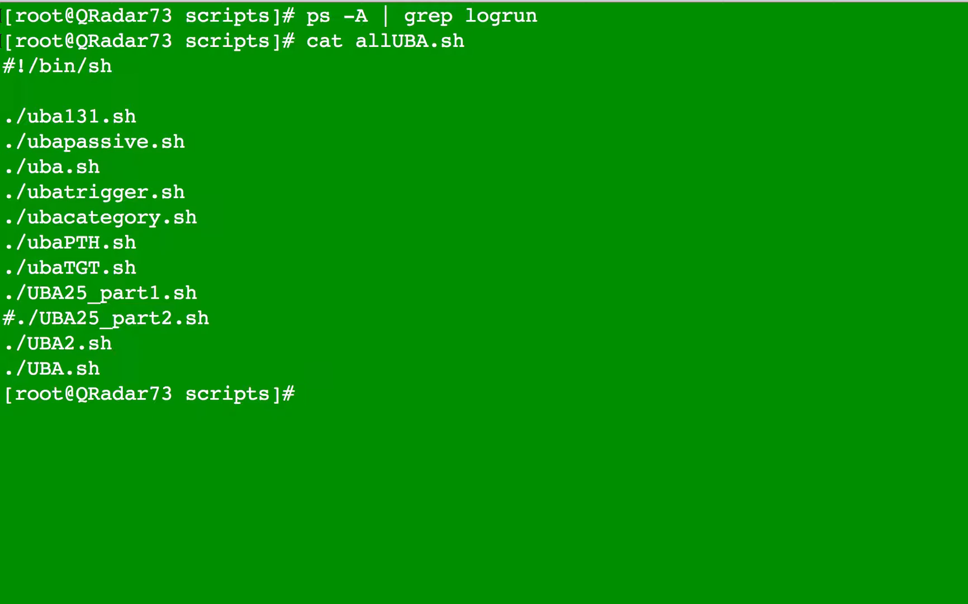
Show a UBA script's logrun commands, then clear the screen.
type("cat")
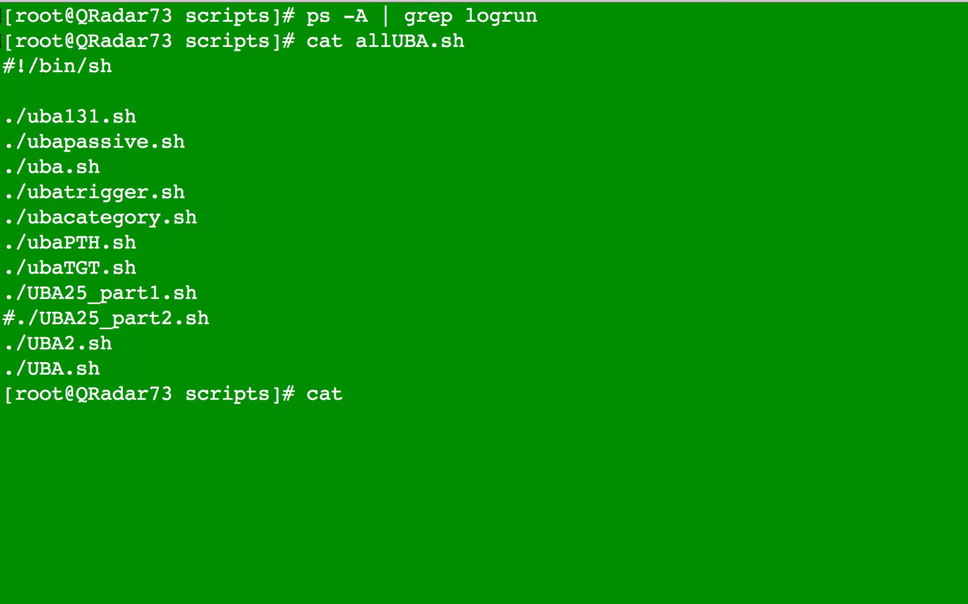
type("UBA.s")
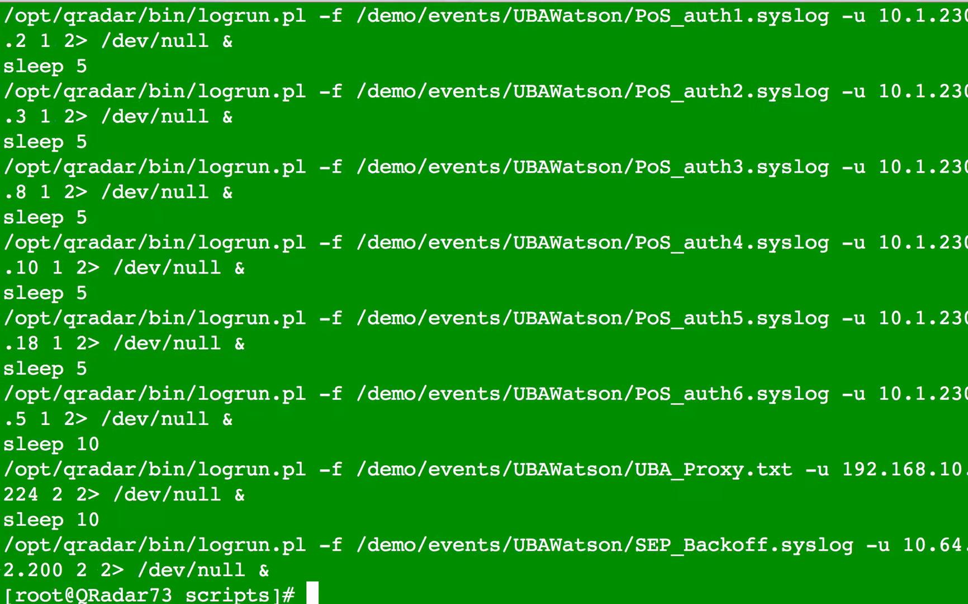
mouse_move(59, 587)
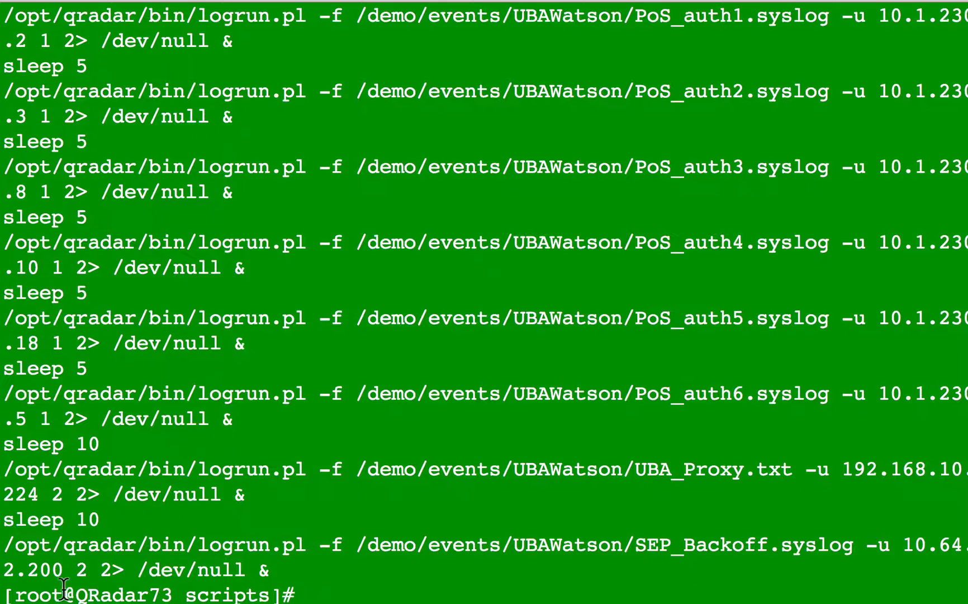
type("c")
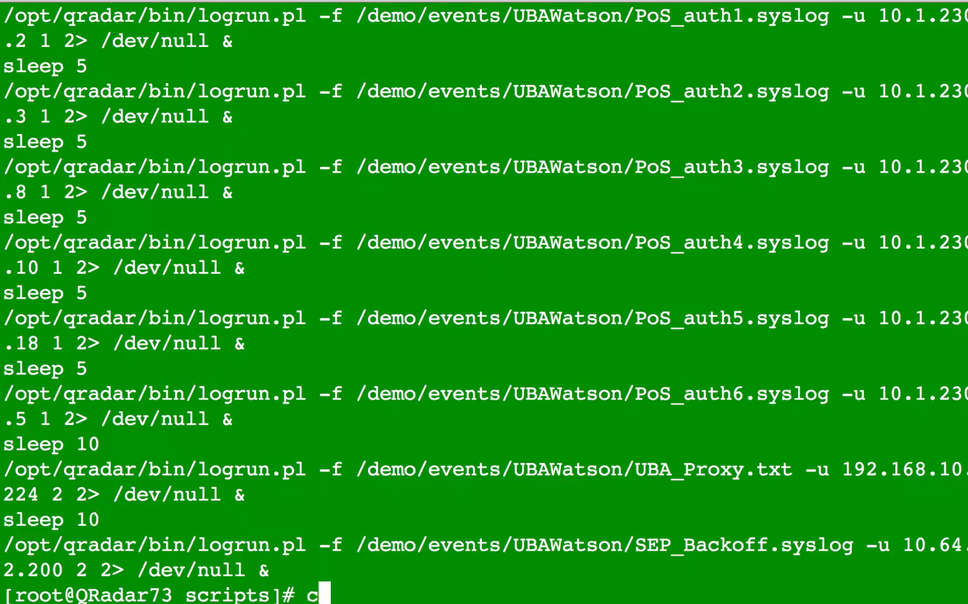
type("lear")
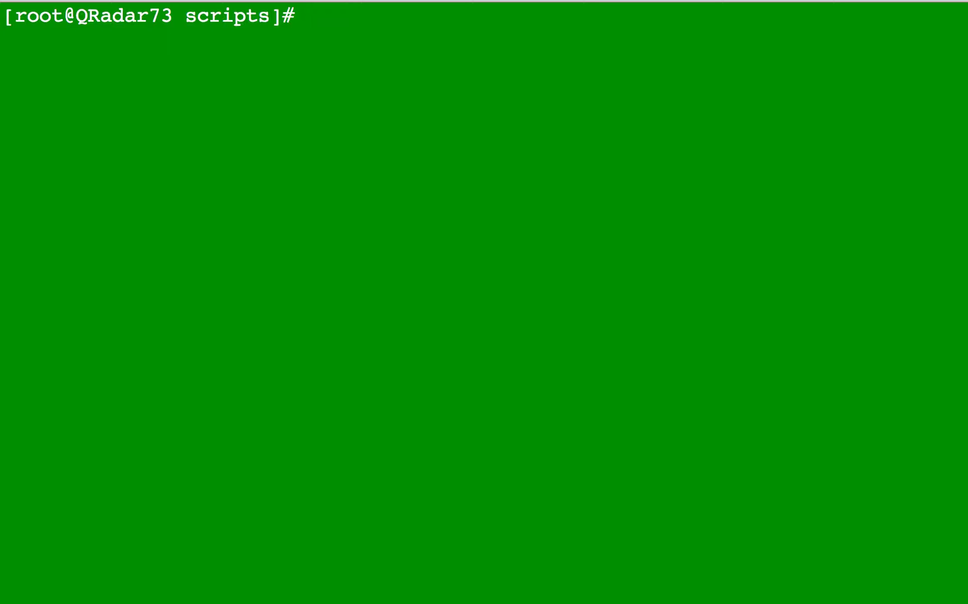
Launch ./allUBA.sh and verify five logrun.pl processes are now running.
type(".")
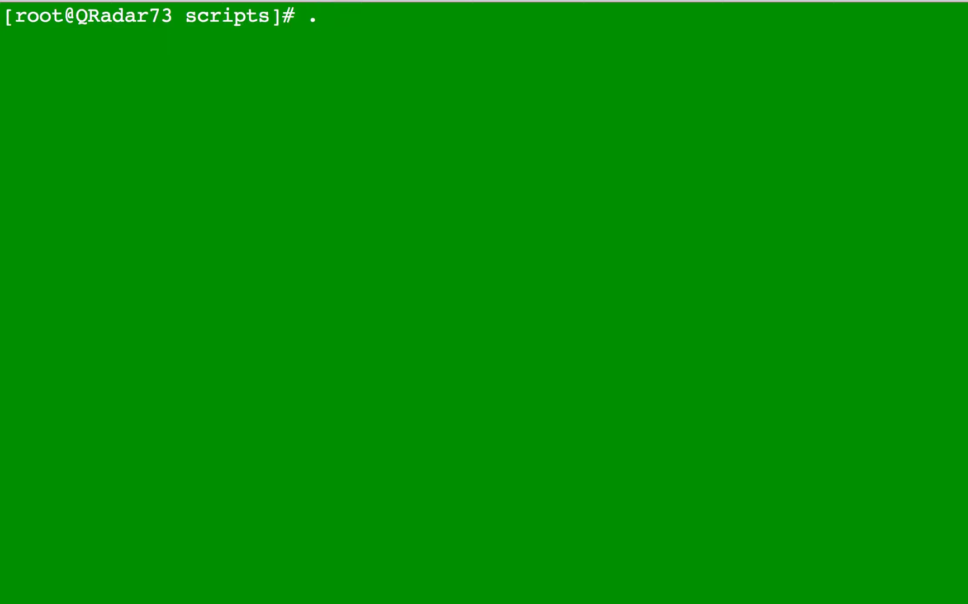
type("/a")
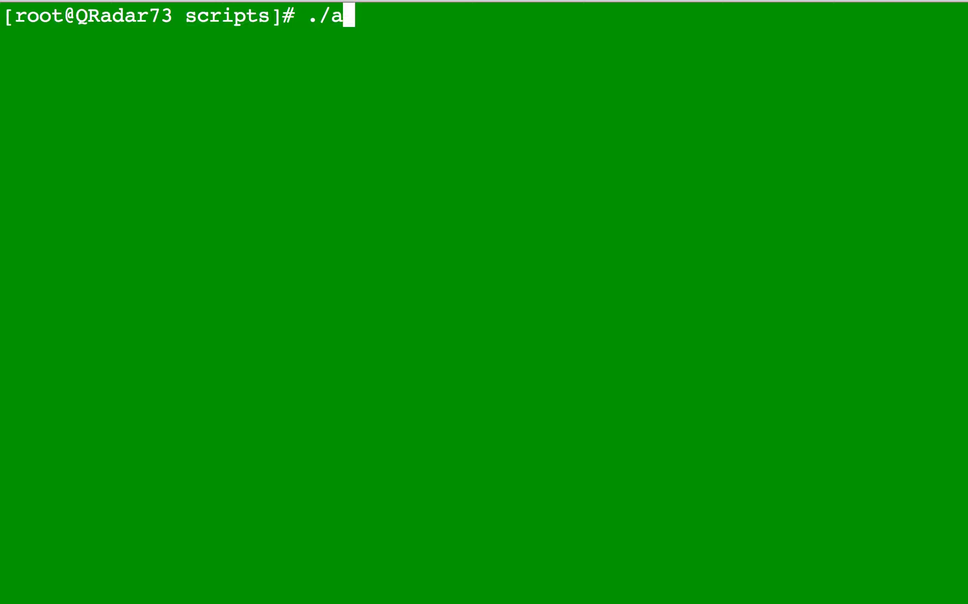
type("ll")
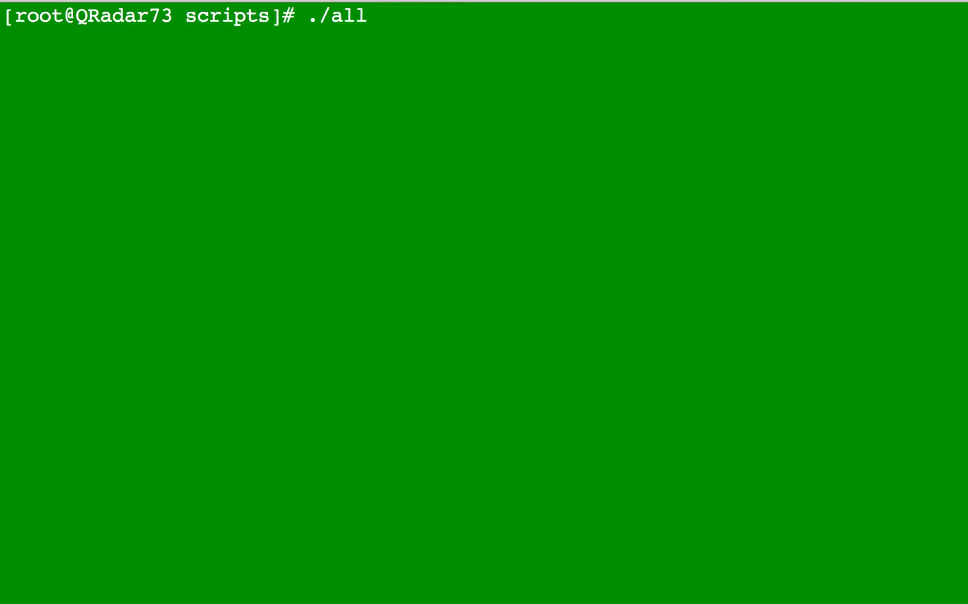
type("UBA.sh")
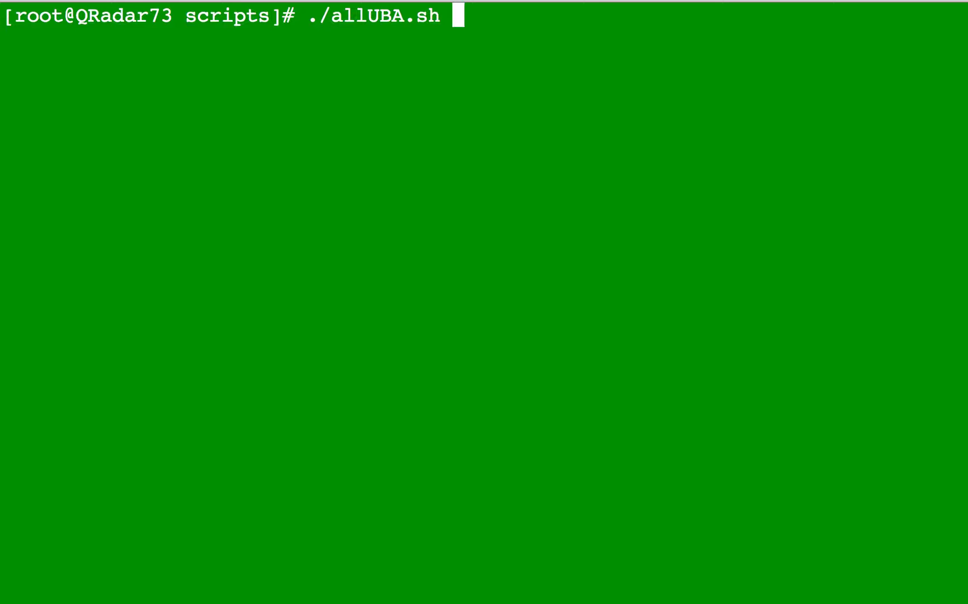
type("ps -A | grep logrun")
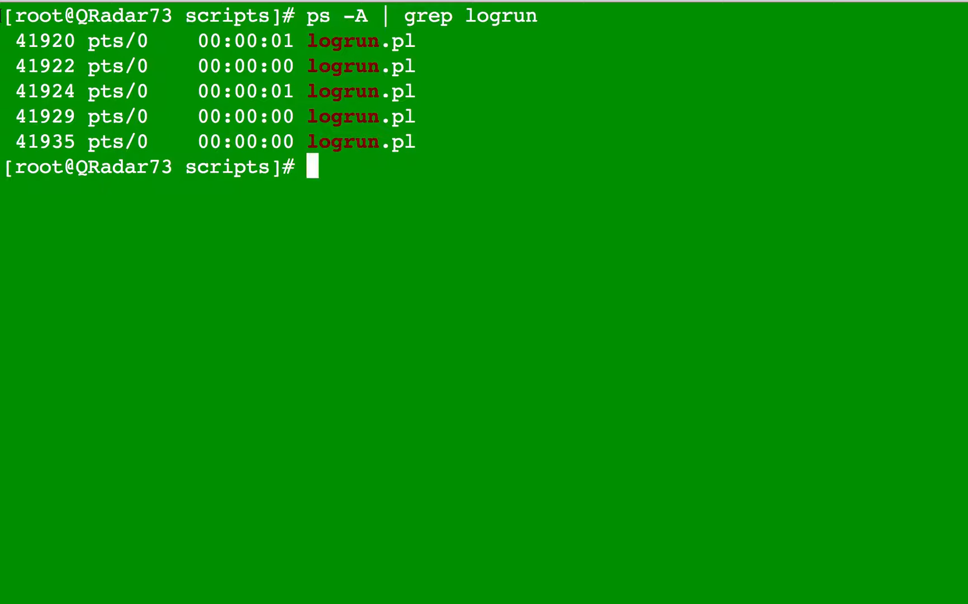
Kill process 41920 and confirm only four logrun.pl processes remain.
type("kill")
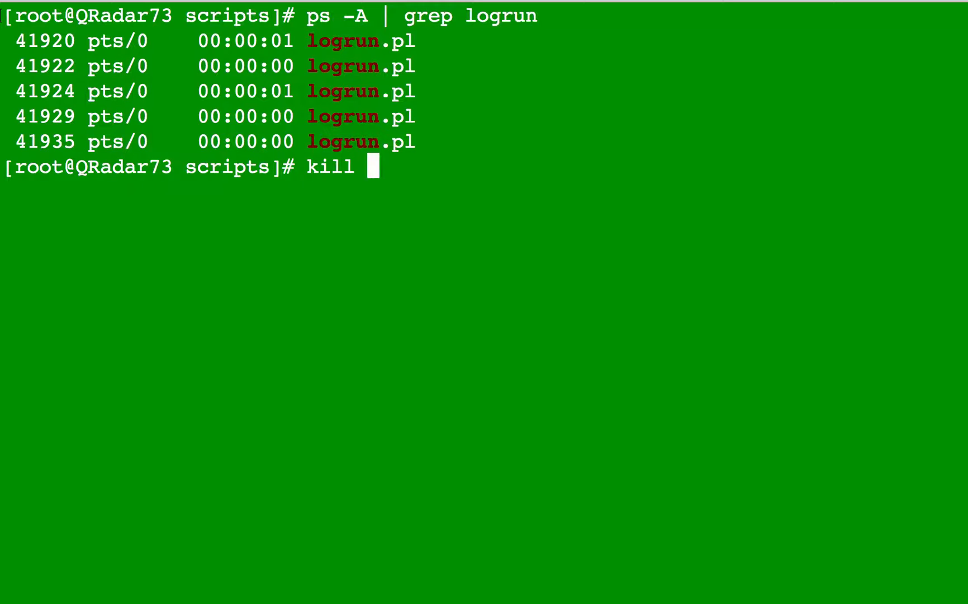
type("4")
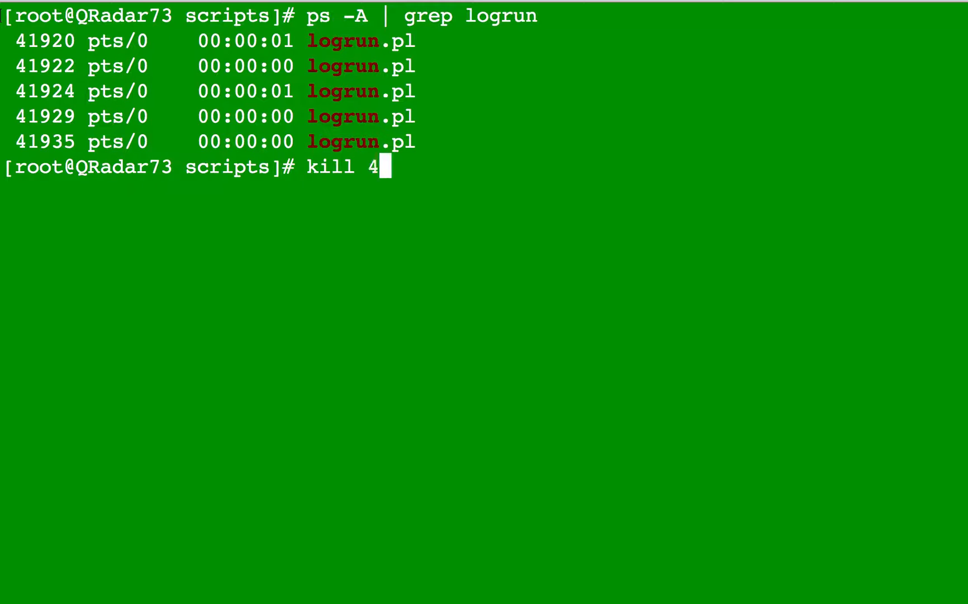
type("1")
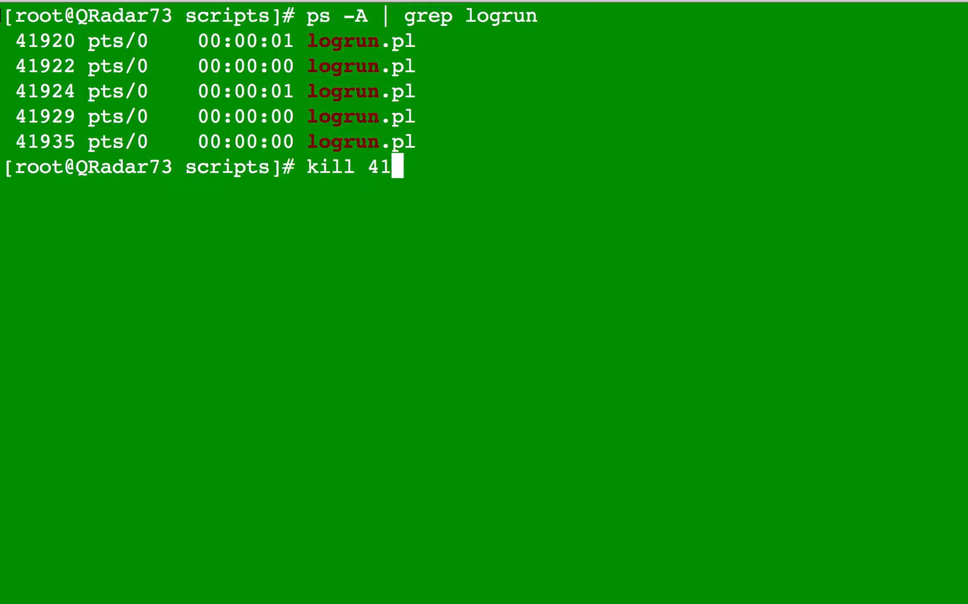
type("920")
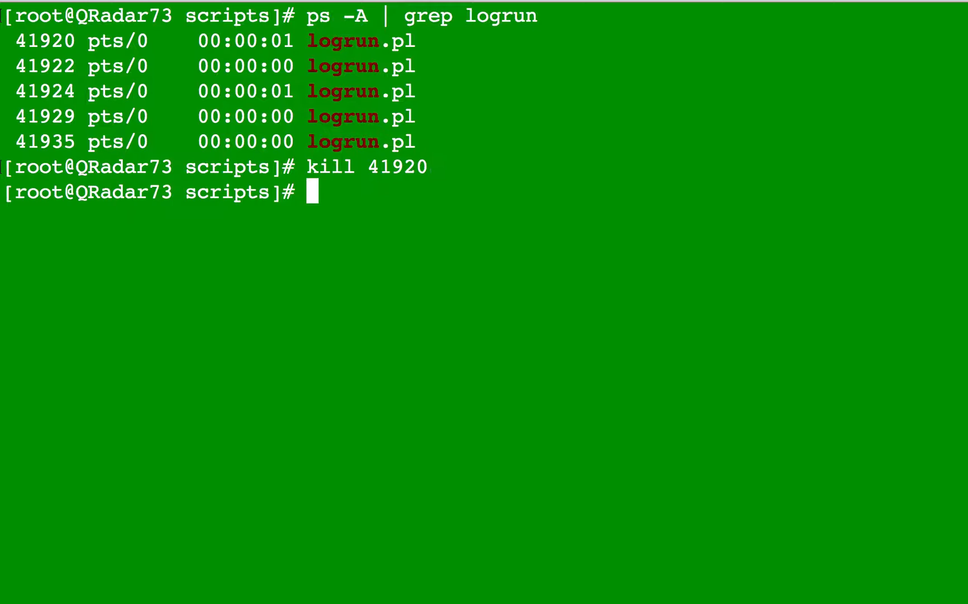
type("ps -A | grep logrun")
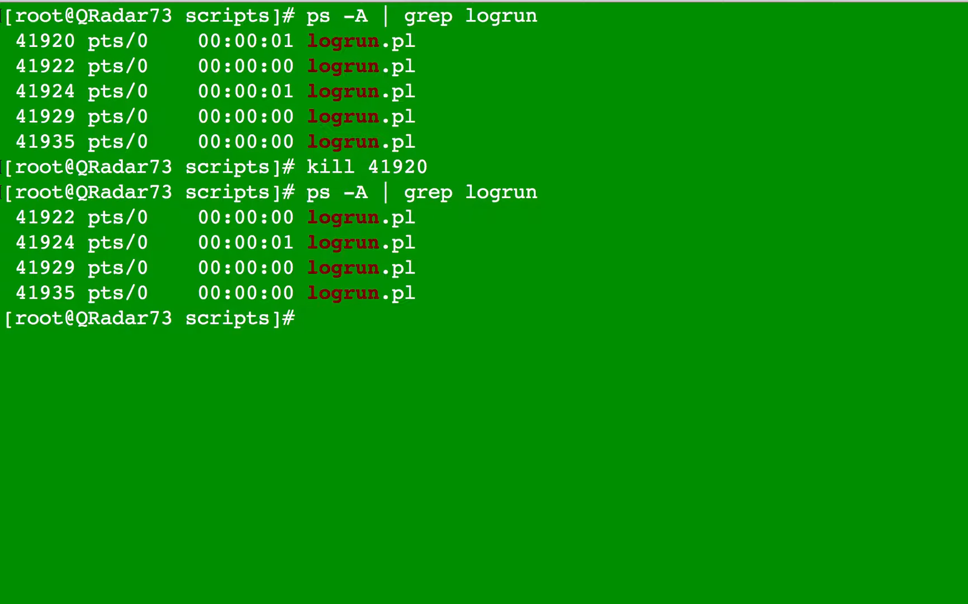
List the scripts folder in detail and copy siem2.sh to mytest.sh.
type("ls")
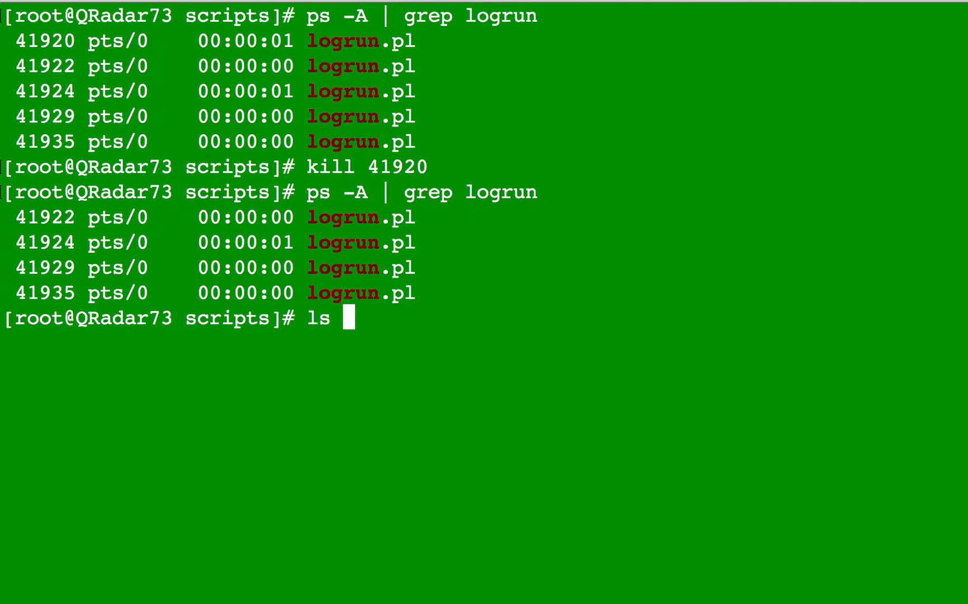
type("-l")
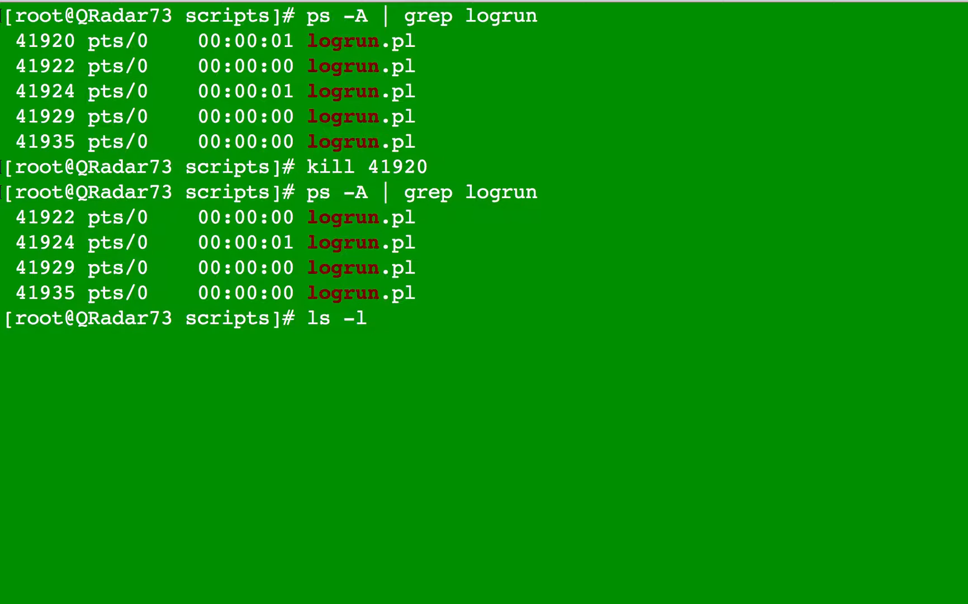
type("t")
type("c")
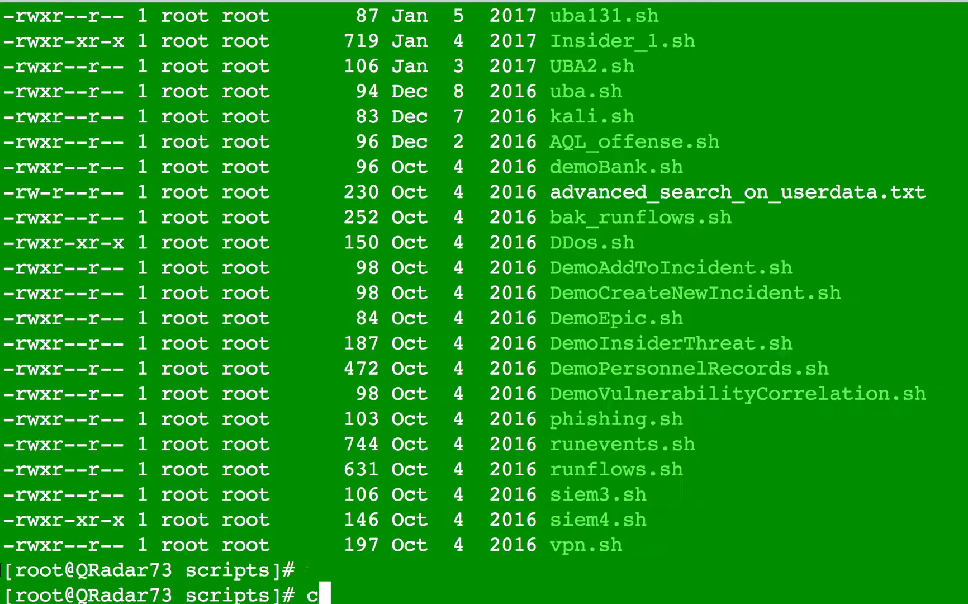
type("p")
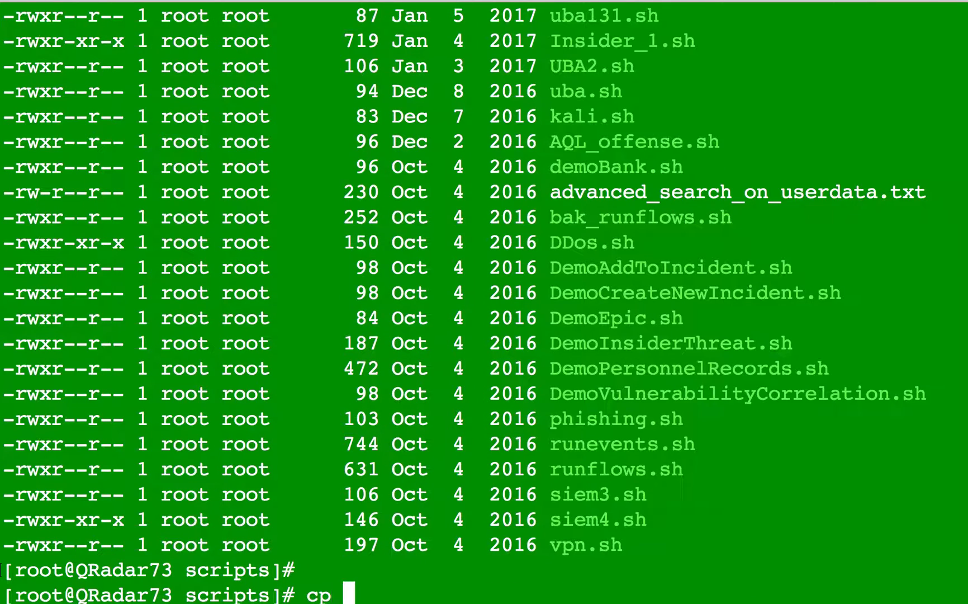
type("siem")
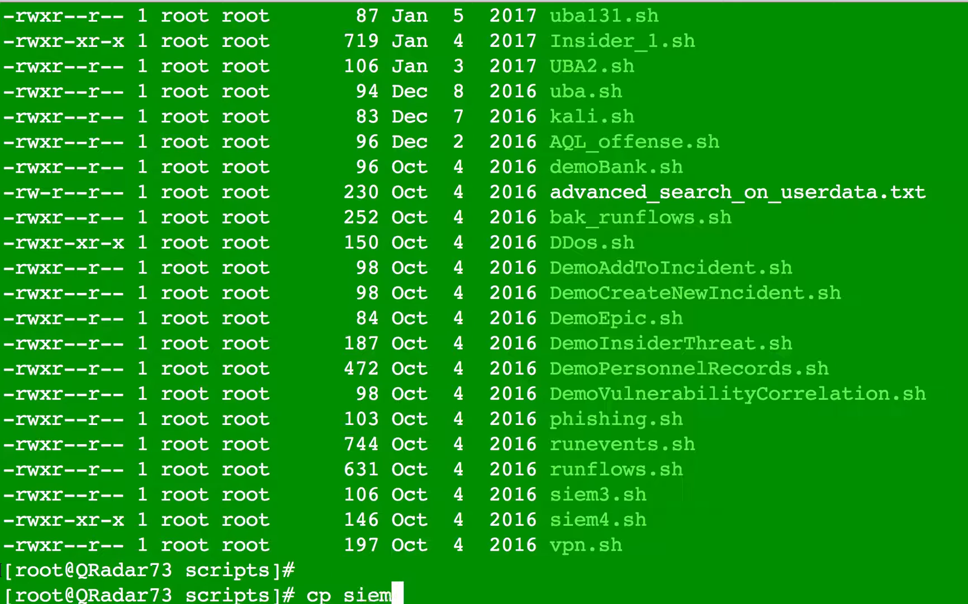
type("2.sh")
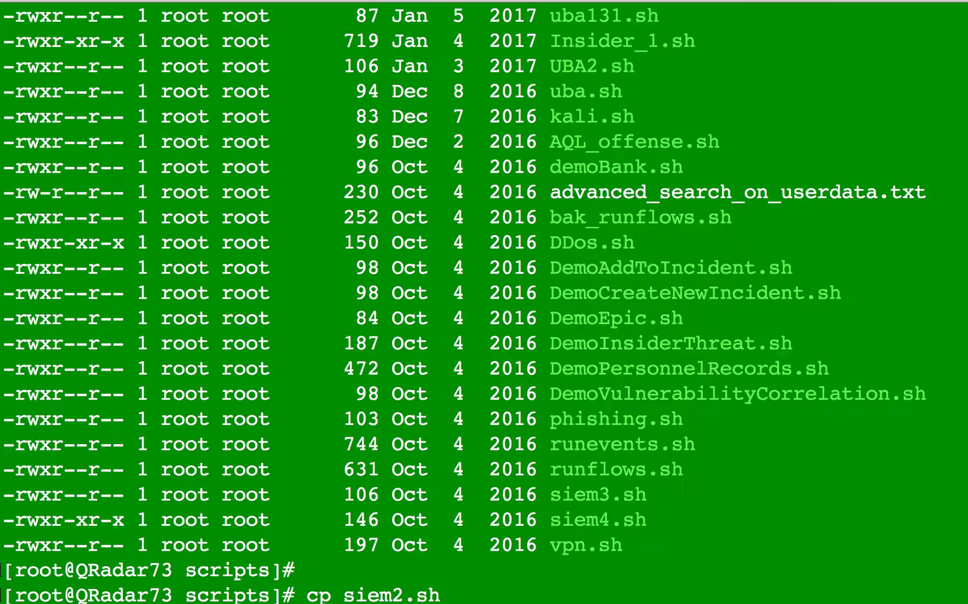
type("mytest.sh")
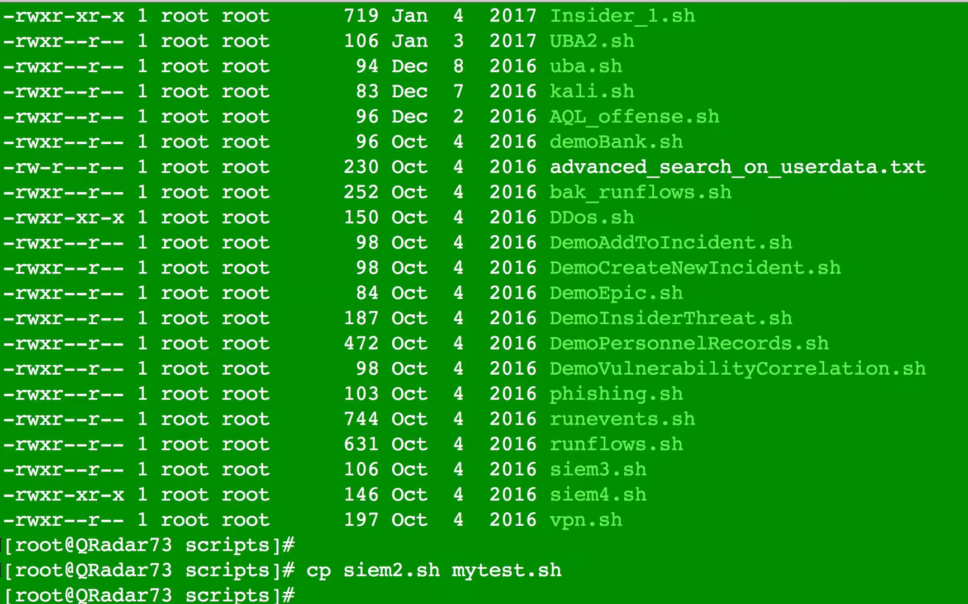
Make mytest.sh executable with chmod +x and clear the screen.
type("c")
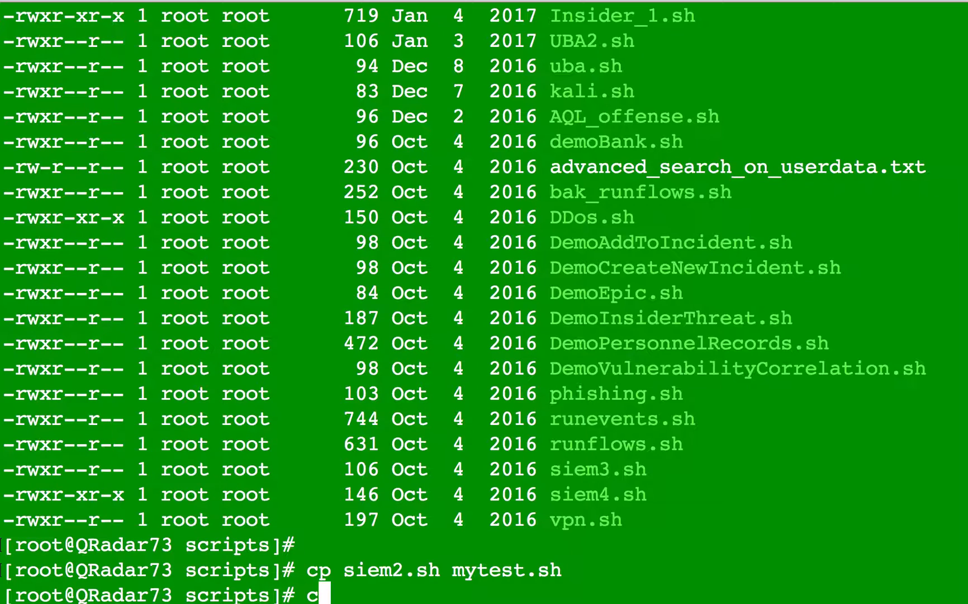
type("hmo")
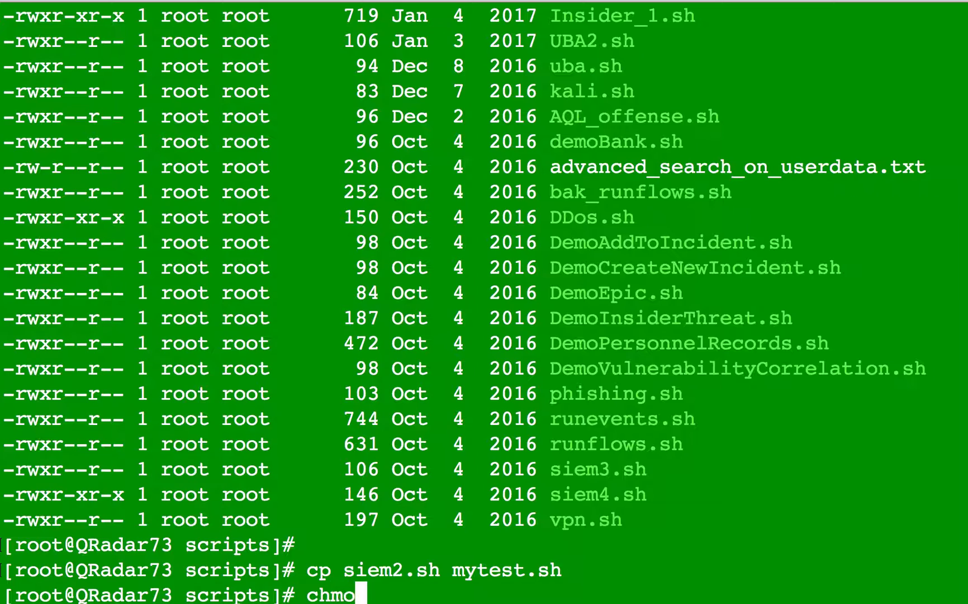
type("d")
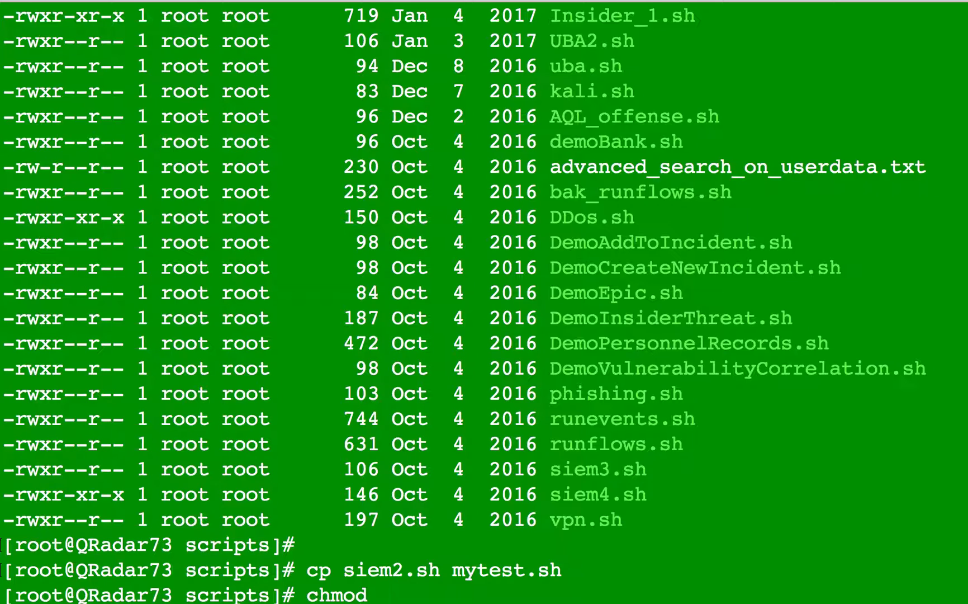
type("+")
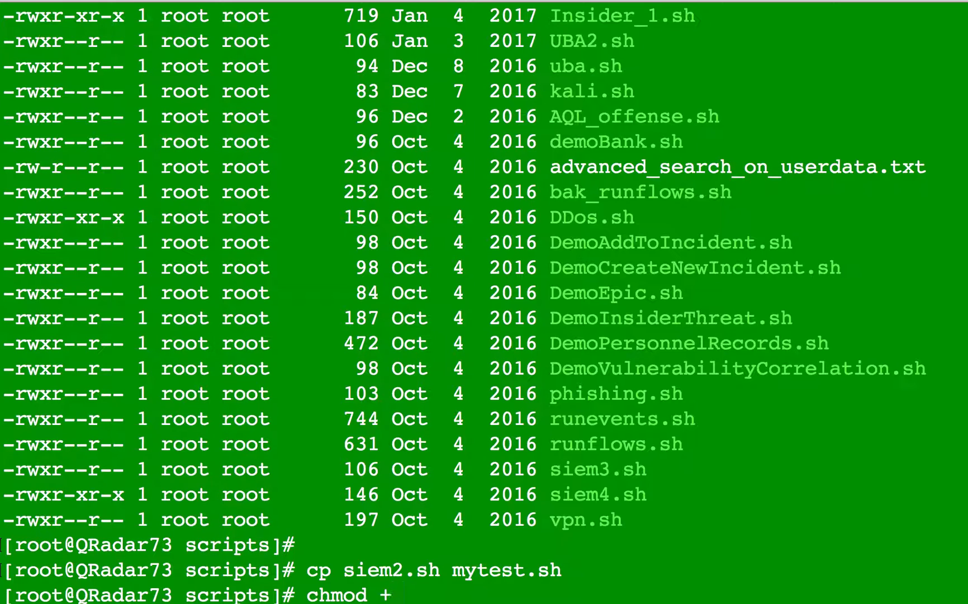
type("x")
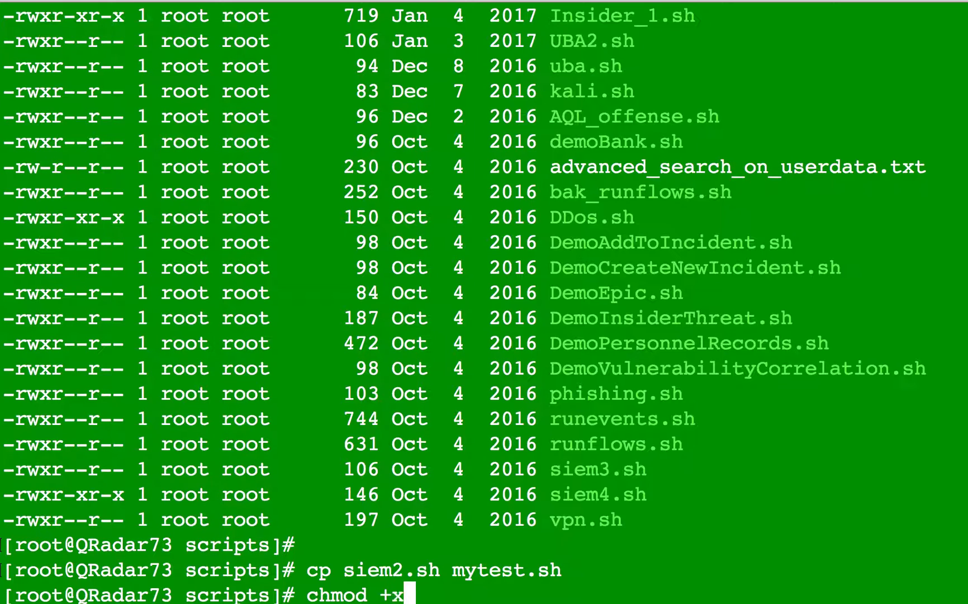
type("cl")
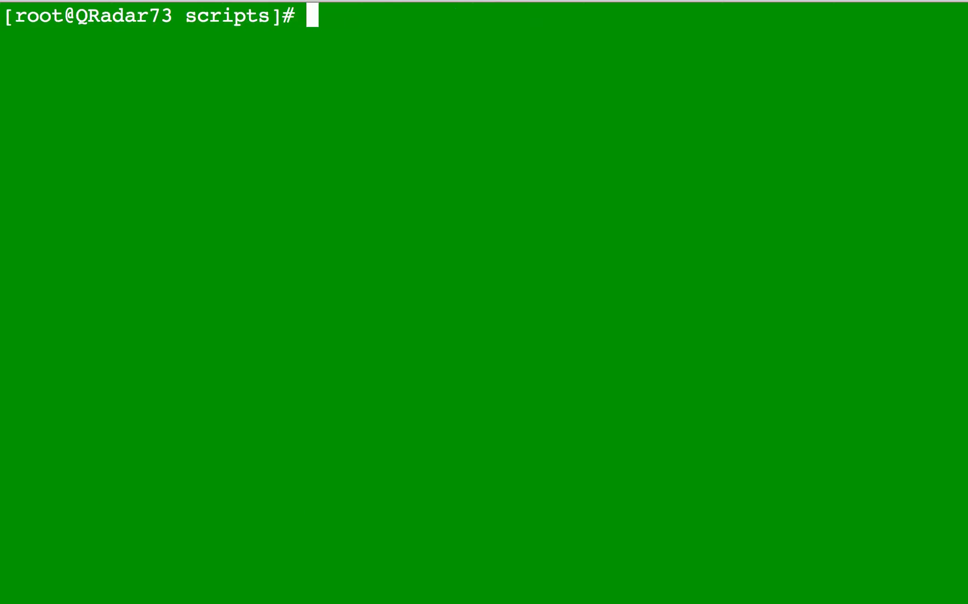
Find petya.sh under /demo, clear, then type grep "samba" /demo/scripts/*.*.
type("find /demo -name \"petya.sh\"")
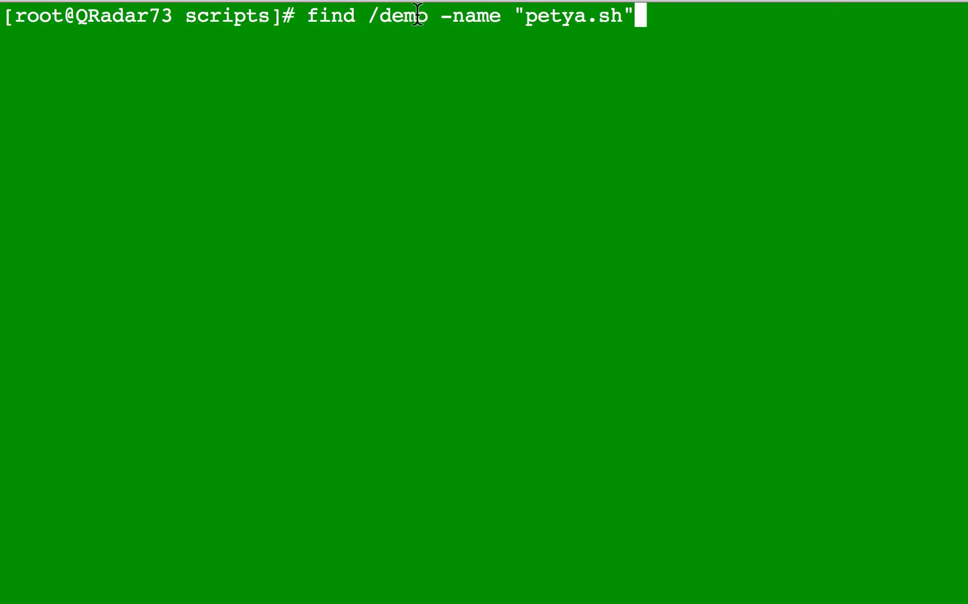
mouse_move(446, 16)
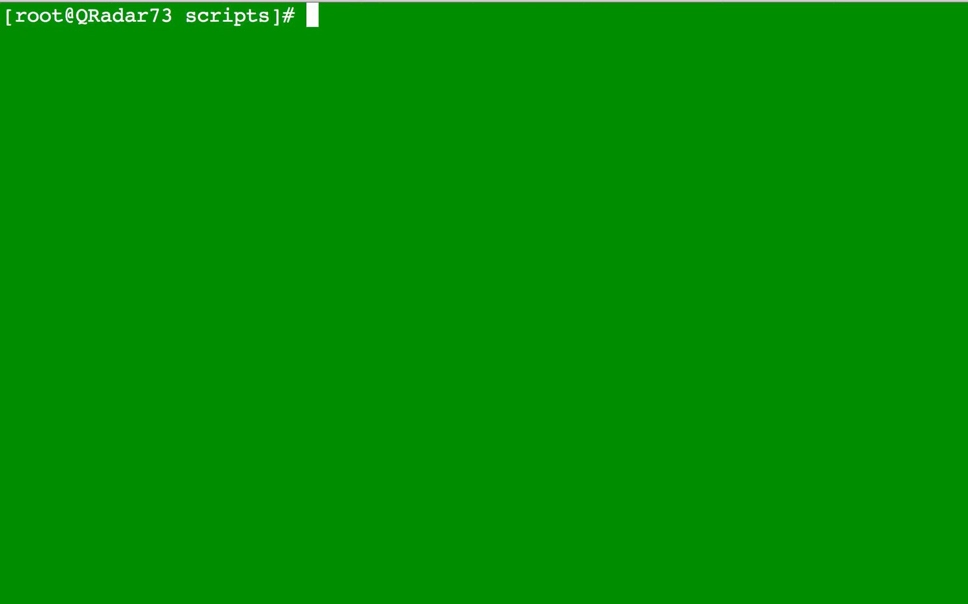
type("clear")
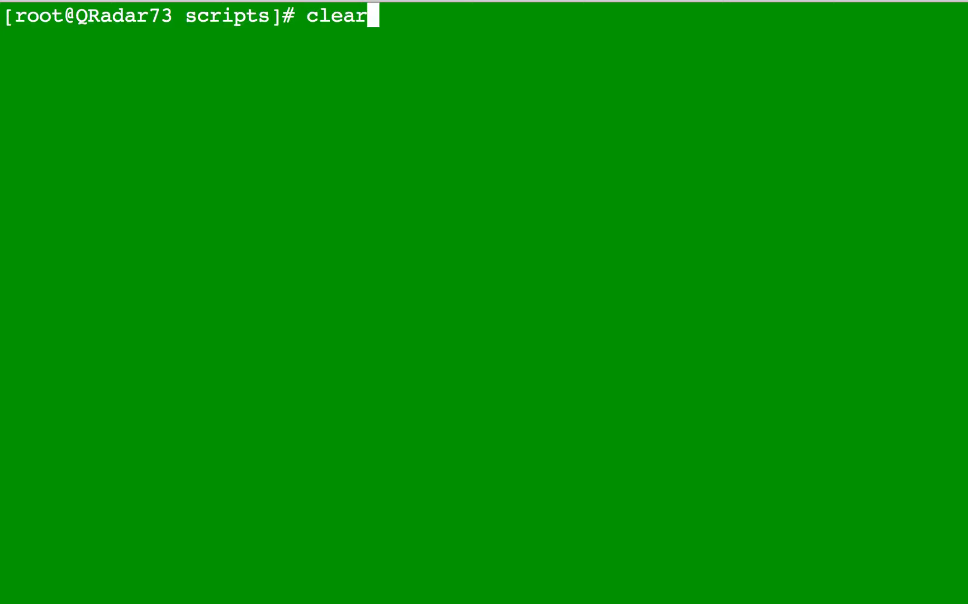
type("grep  \"samba\" /demo/scripts/*.*")
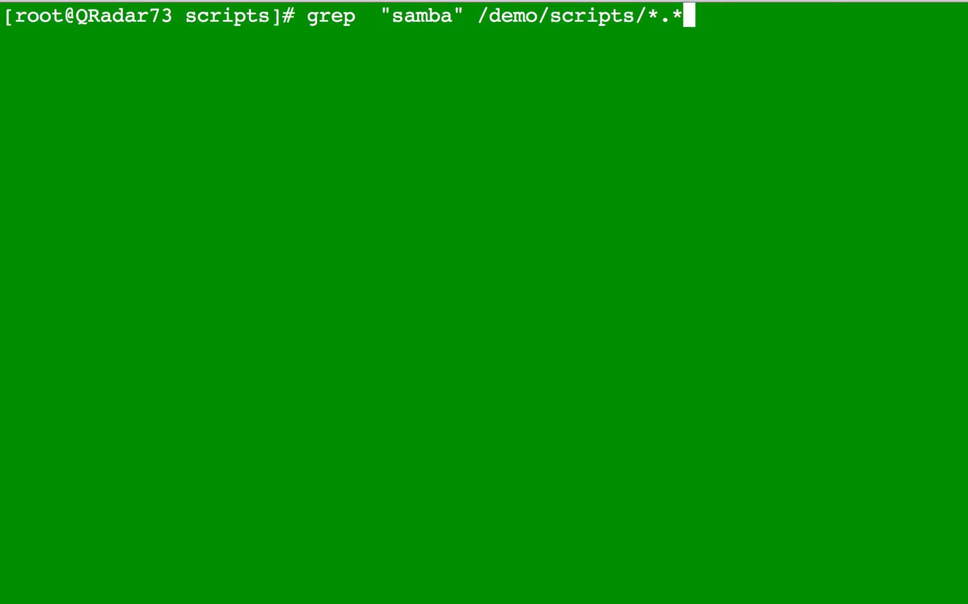
mouse_move(213, 93)
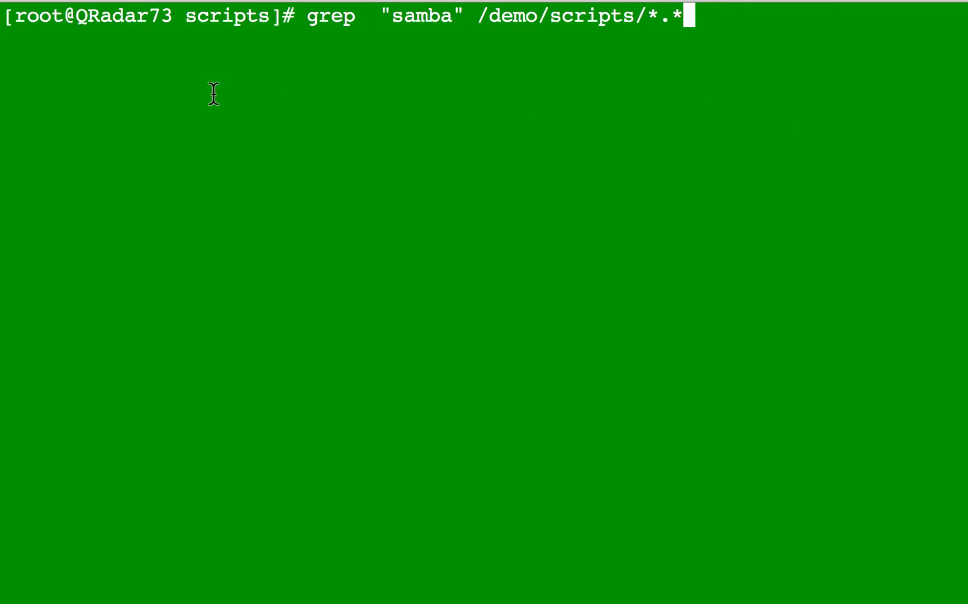
mouse_move(398, 34)
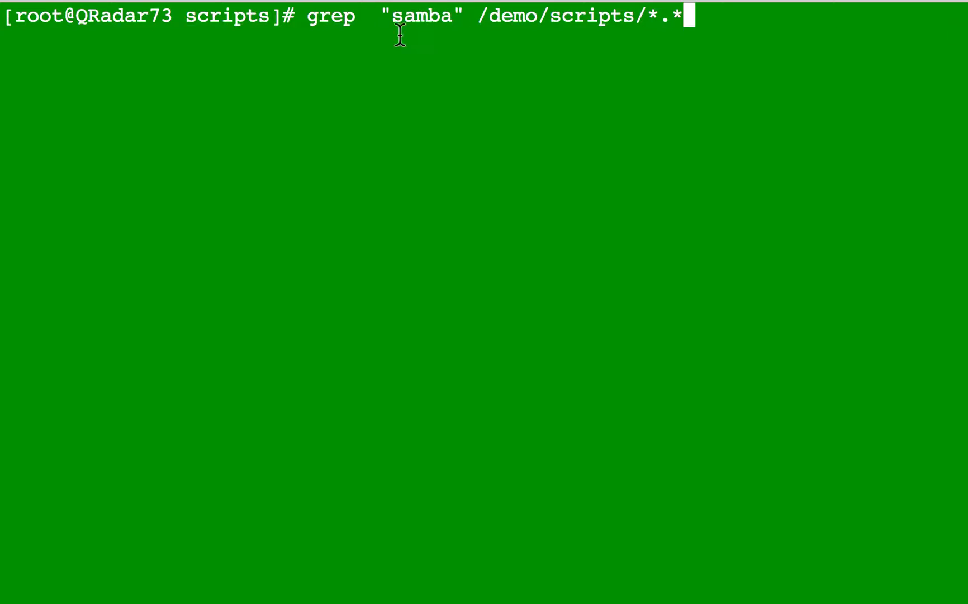
mouse_move(568, 19)
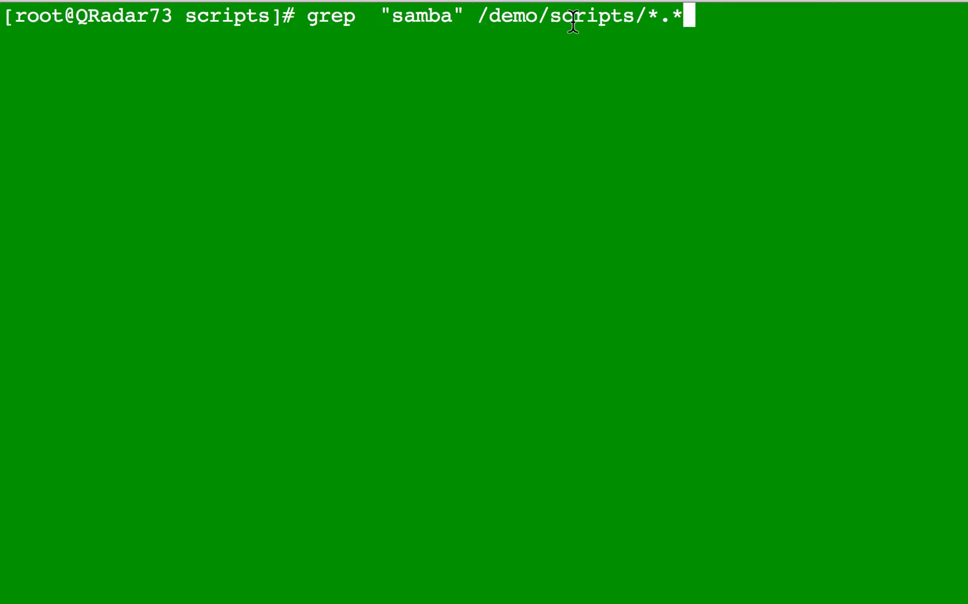
mouse_move(624, 18)
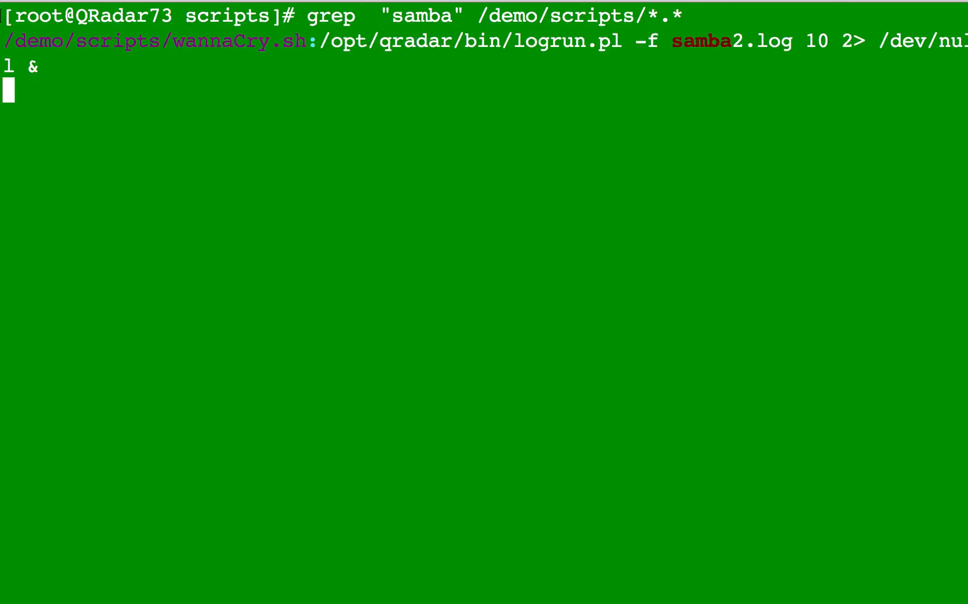
Run the samba grep, which matches only wannaCry.sh's logrun line.
key("Return")
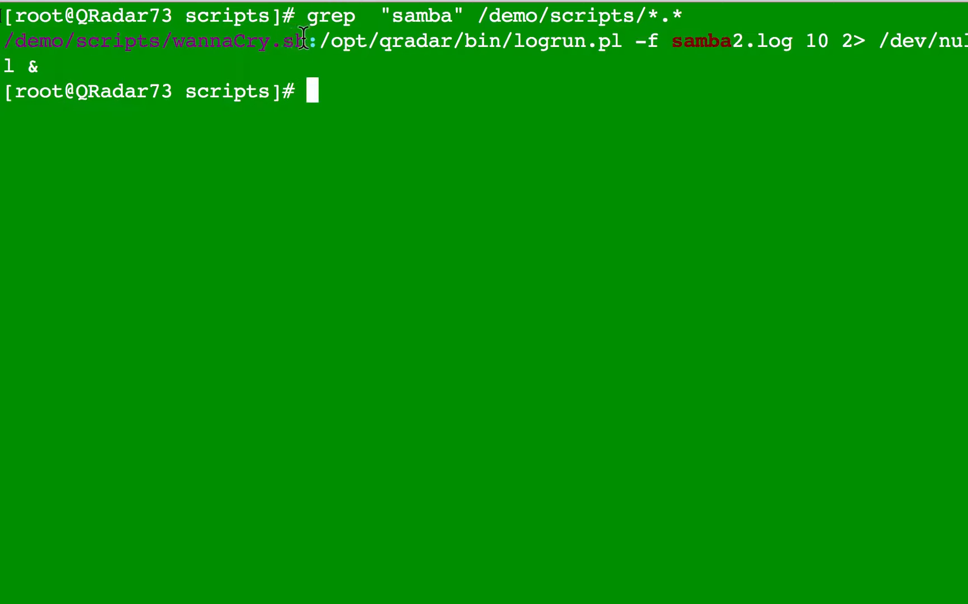
mouse_move(333, 83)
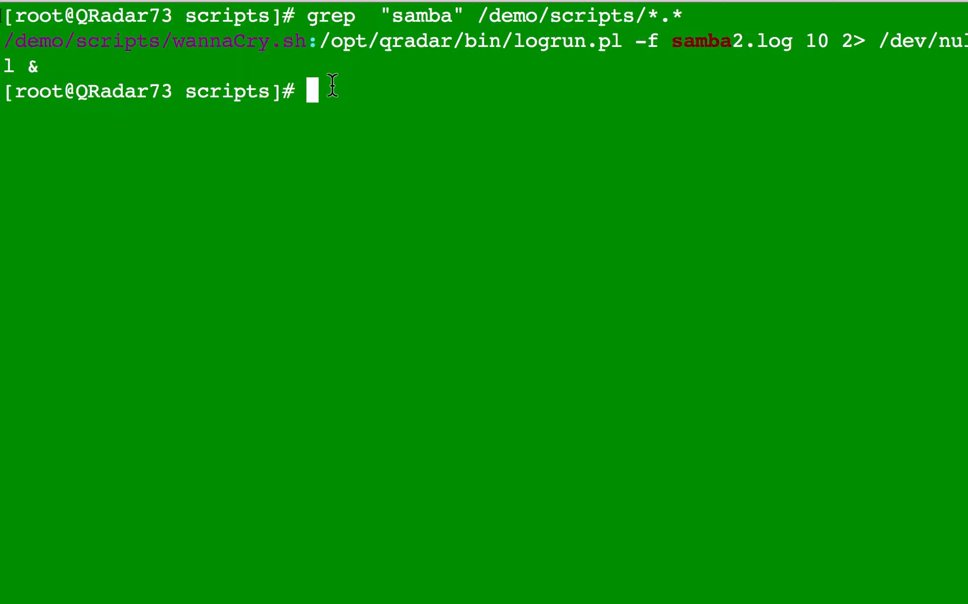
mouse_move(441, 24)
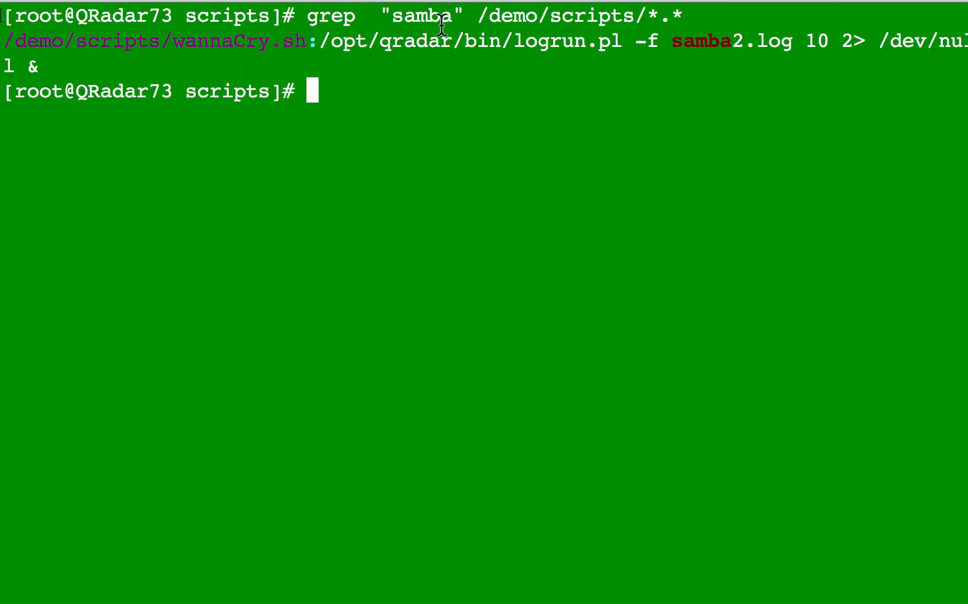
mouse_move(726, 52)
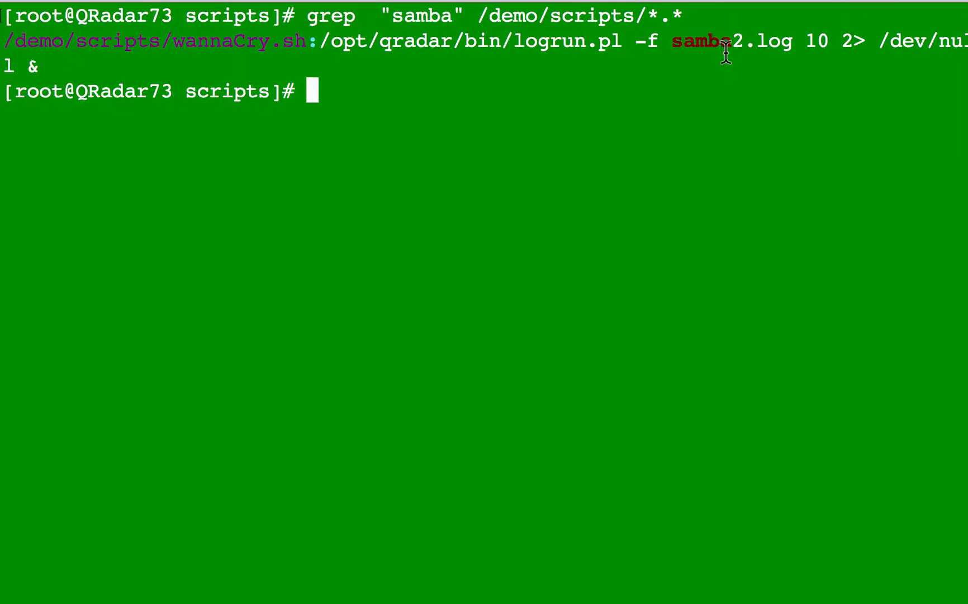
mouse_move(724, 55)
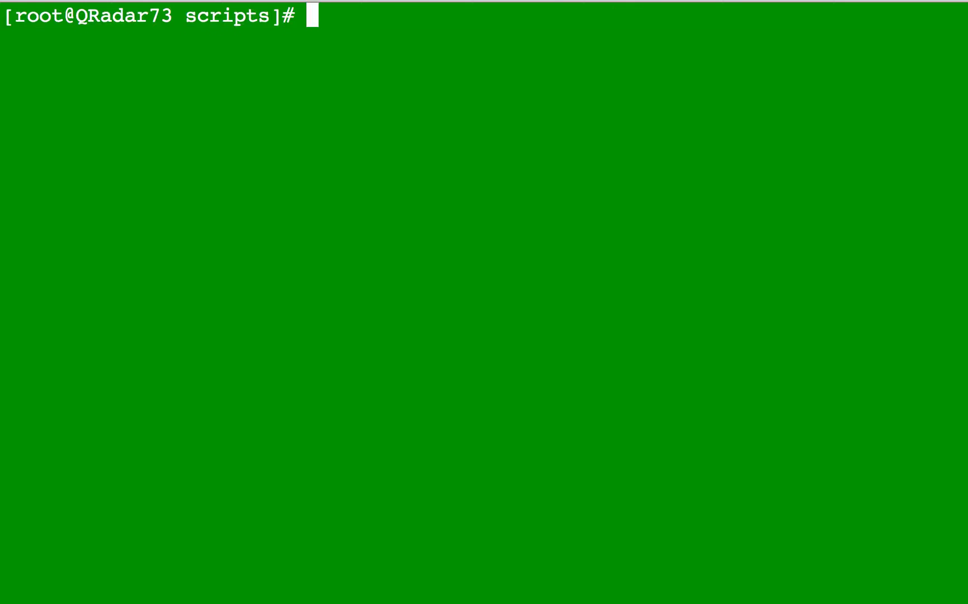
Diff tcpreplaySSH.sh and tcpreplayHHTP.sh, showing only the pcap file differs (SSHPort9022 vs HTTPPort9080).
type("diff tcpreplaySSH.sh tcpreplayHHTP.sh")
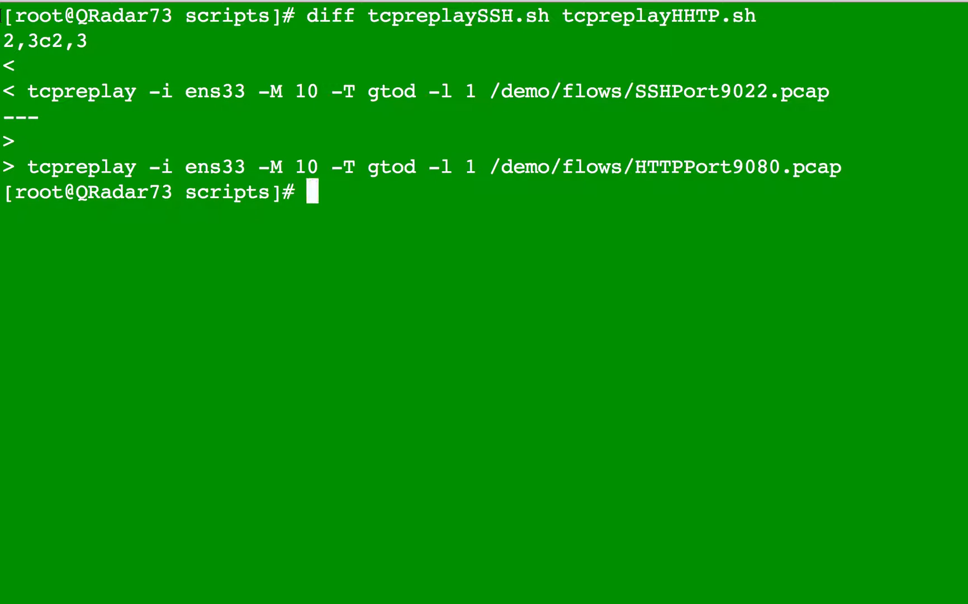
mouse_move(438, 90)
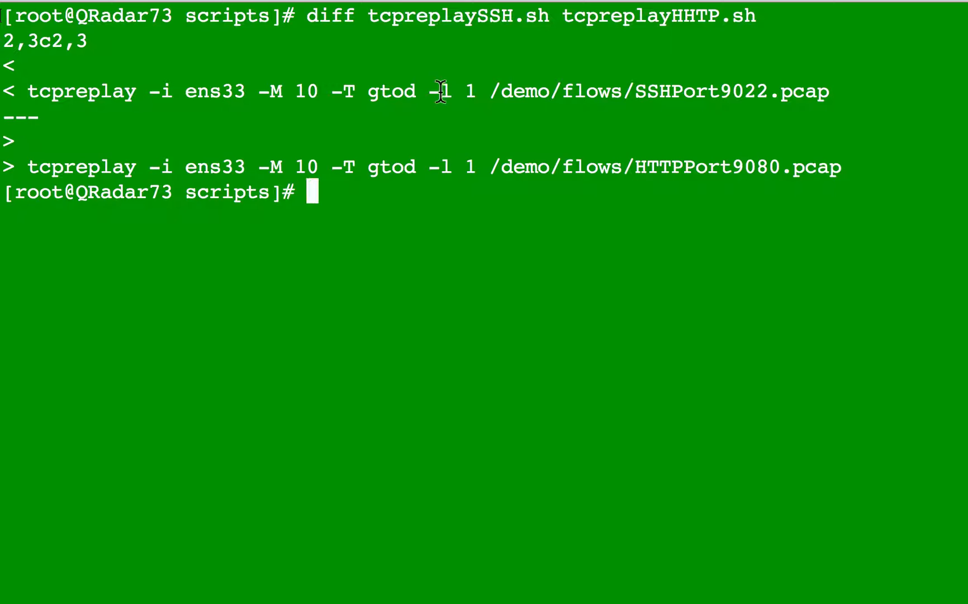
mouse_move(491, 166)
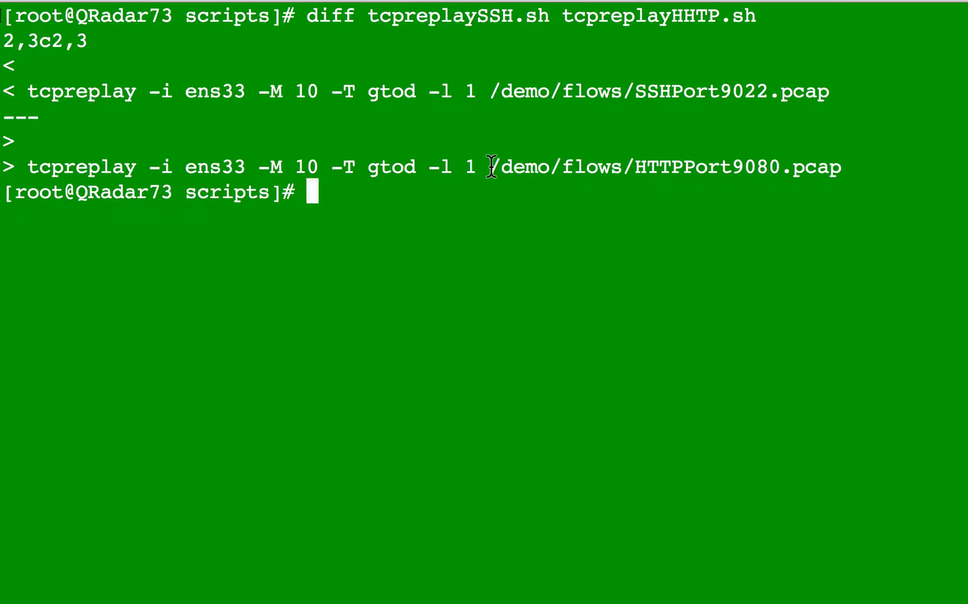
Print the working directory (/var/log) and show the last lines of qradar.log.
type("pwd")
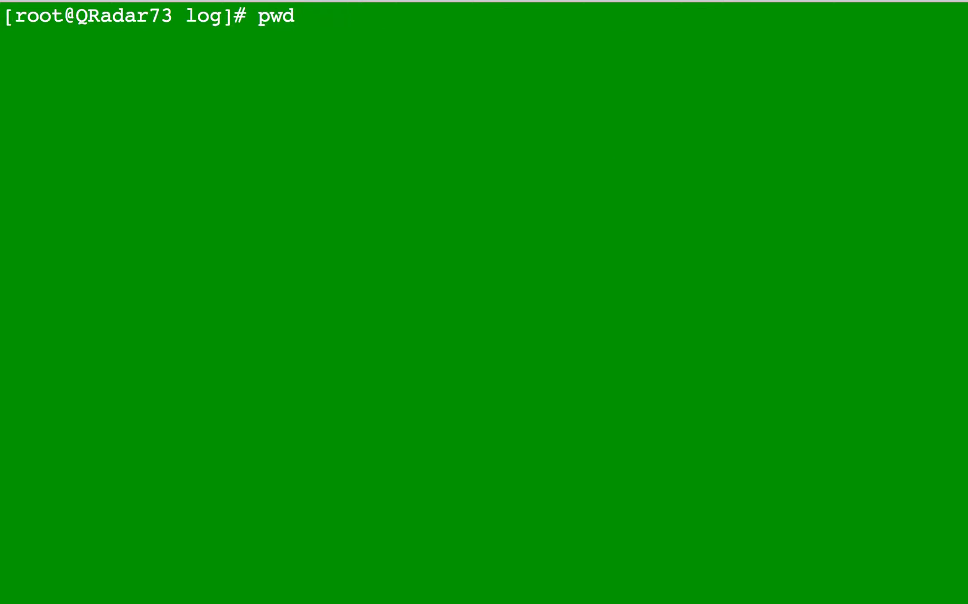
key("Return")
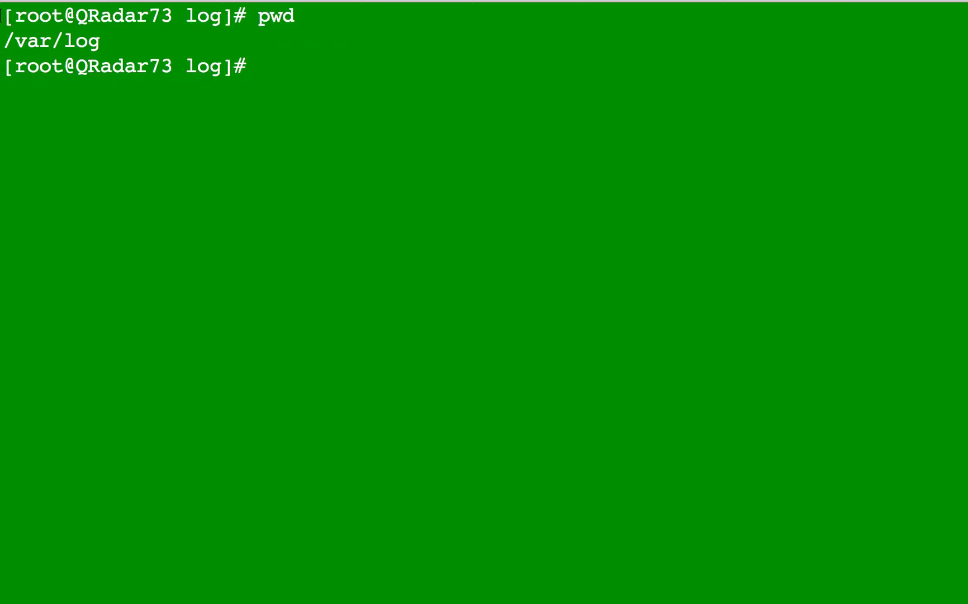
type("t")
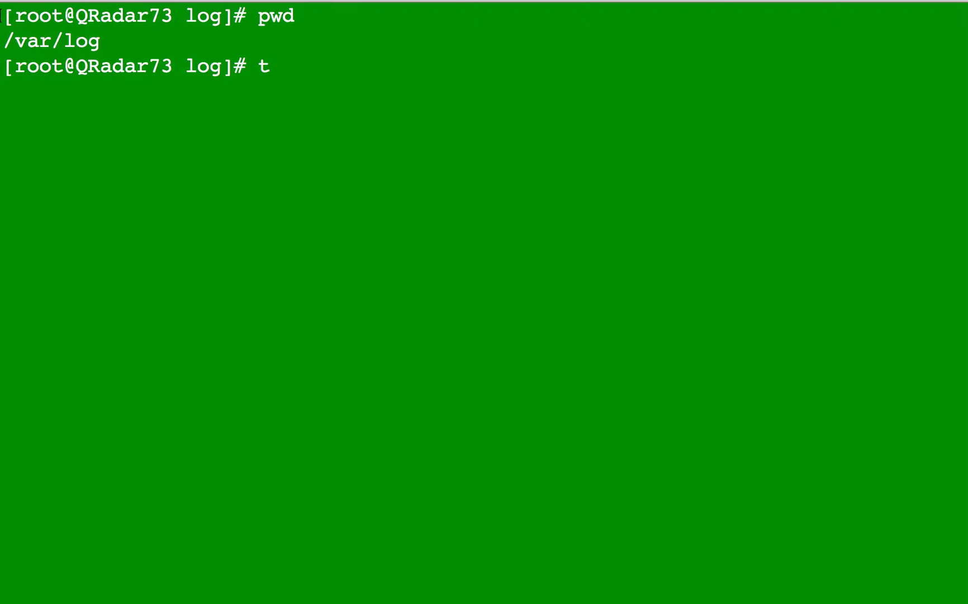
type("ail")
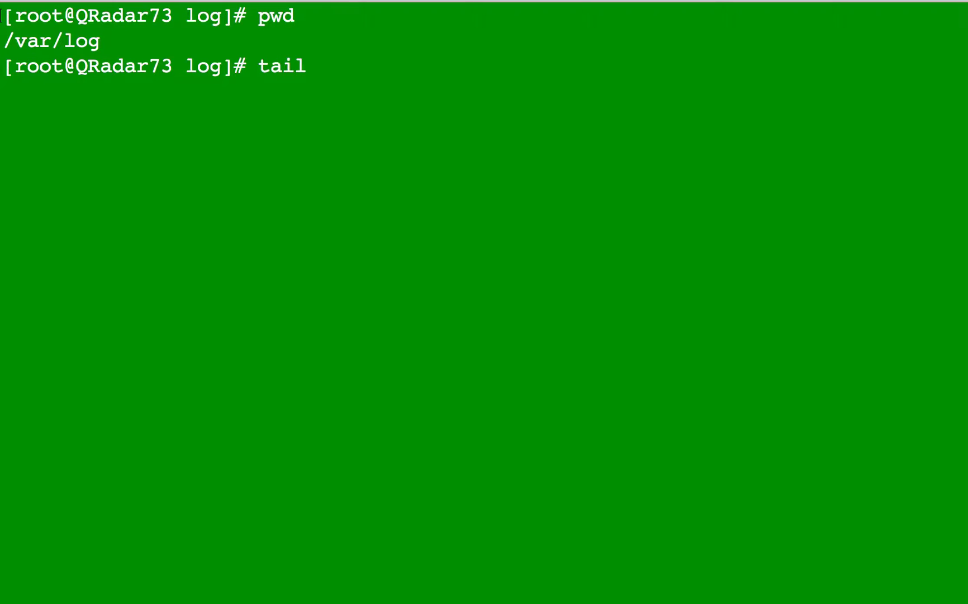
type("qr")
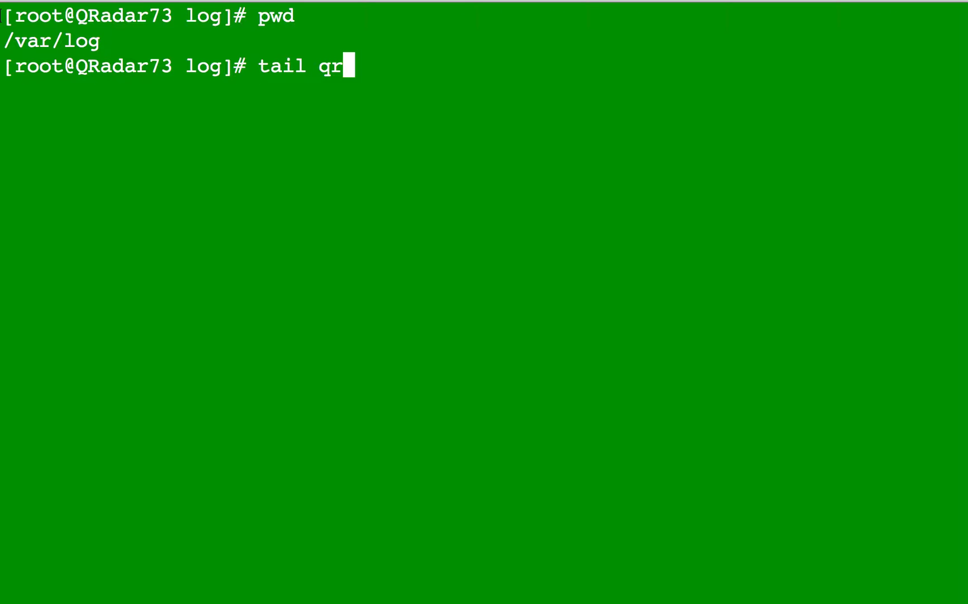
type("adar.lo")
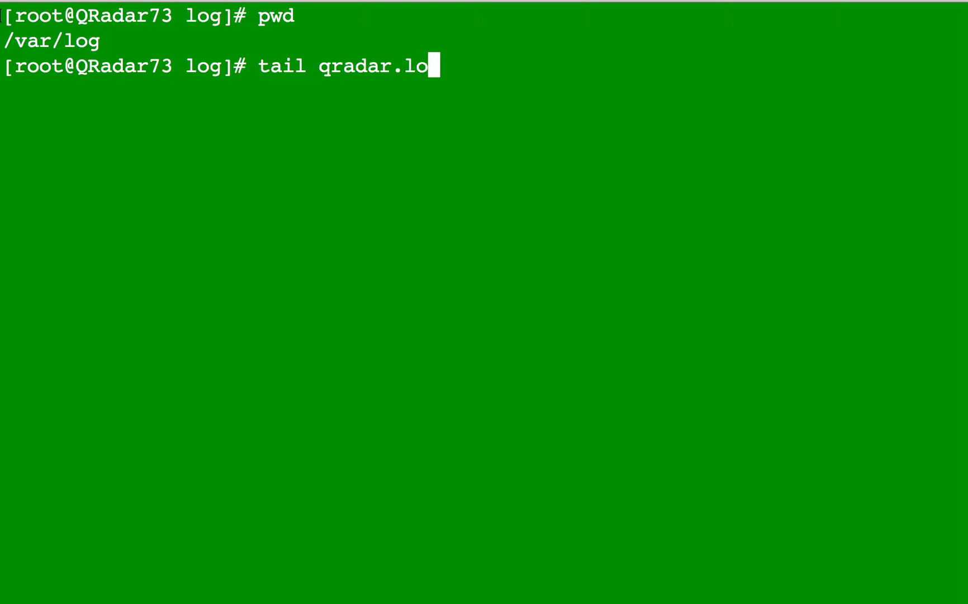
key("Return")
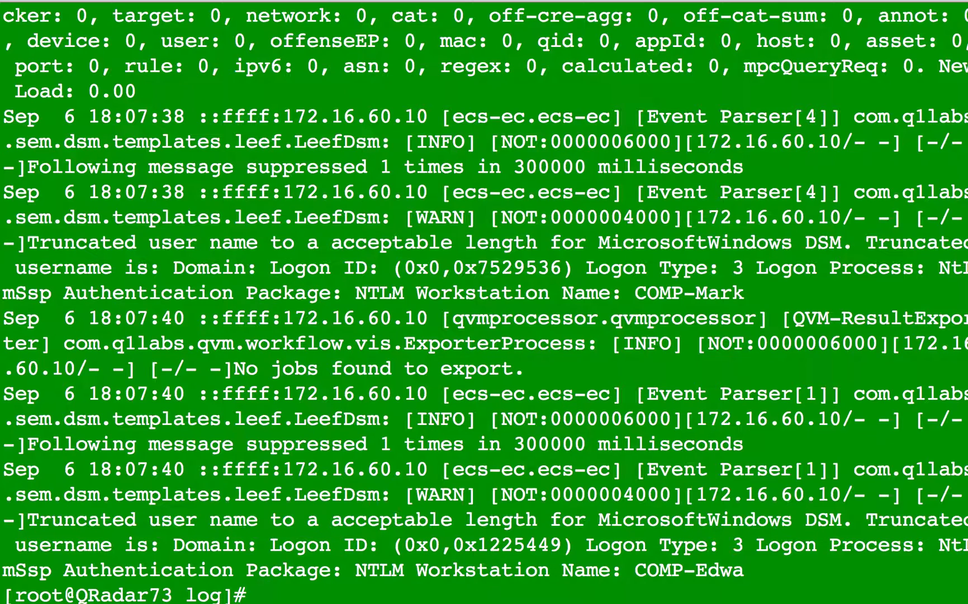
Follow qradar.log live as new entries stream in, then stop with Ctrl+C.
type("tail qradar.lo")
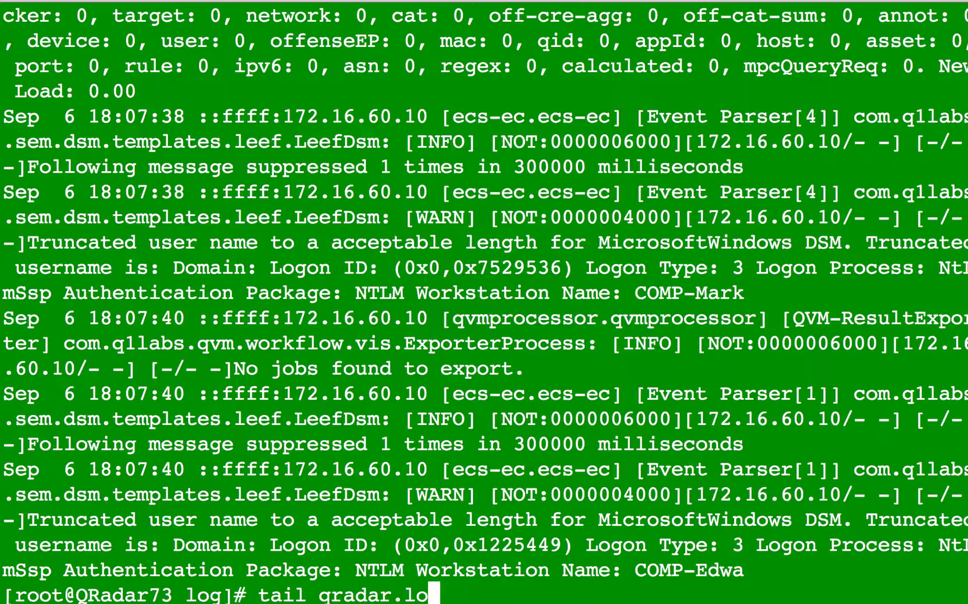
type("g")
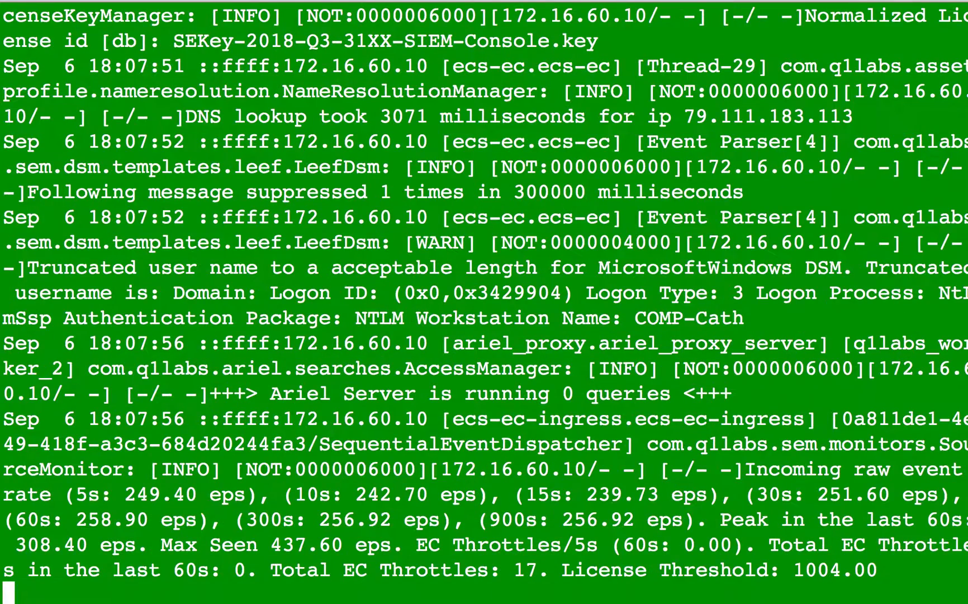
scroll("down", 3)
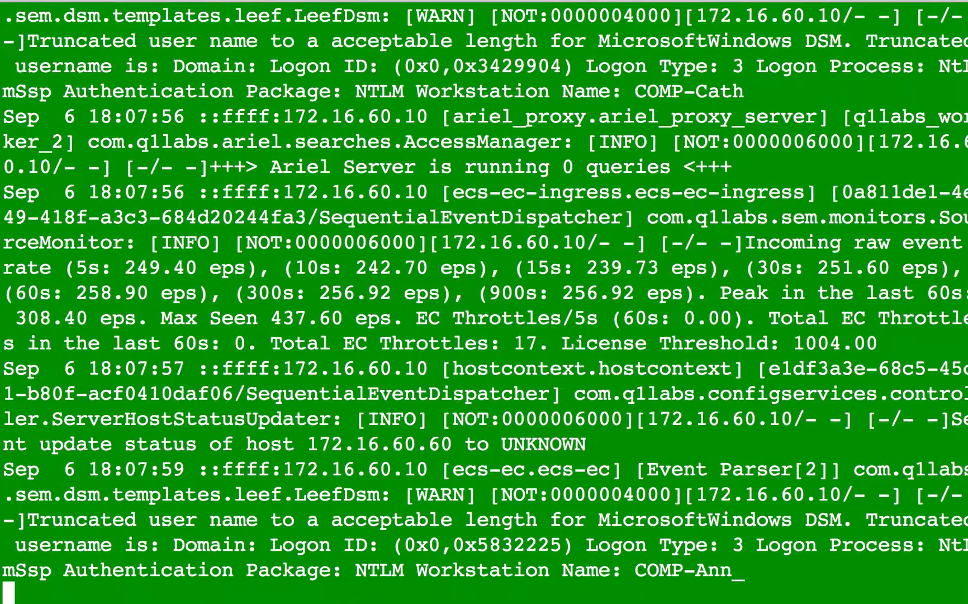
scroll("down", 3)
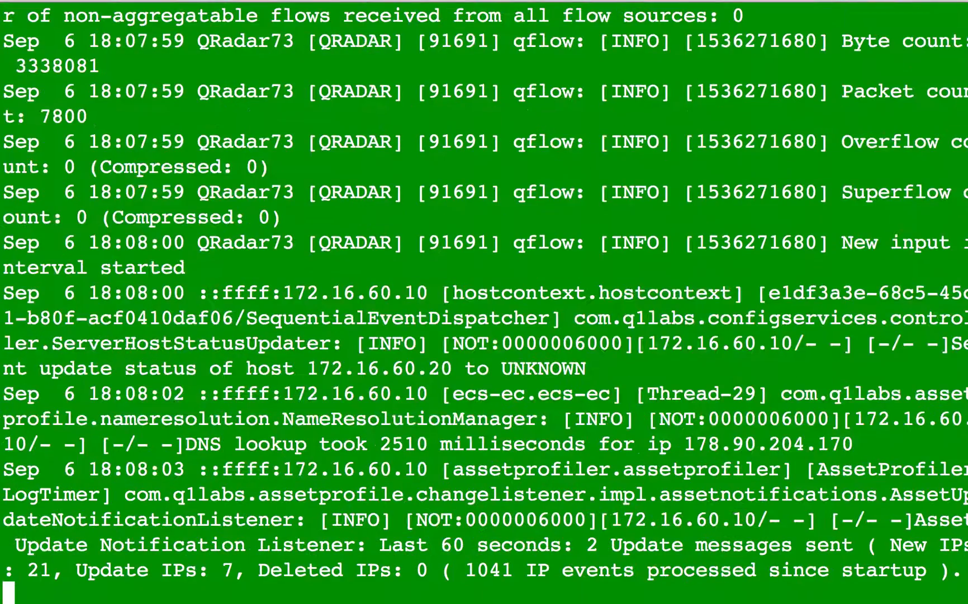
scroll("down", 3)
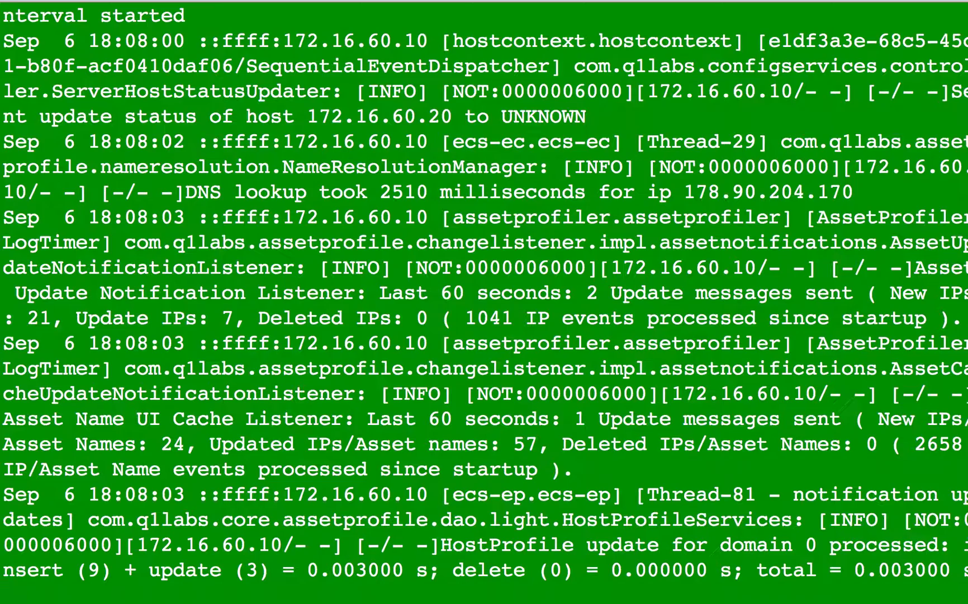
scroll("down", 3)
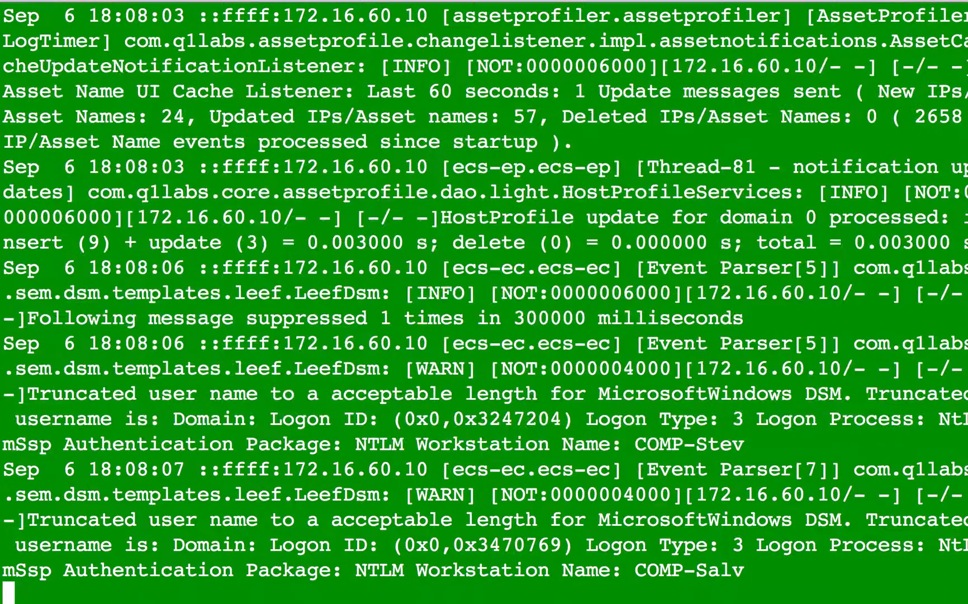
key("ctrl+c")
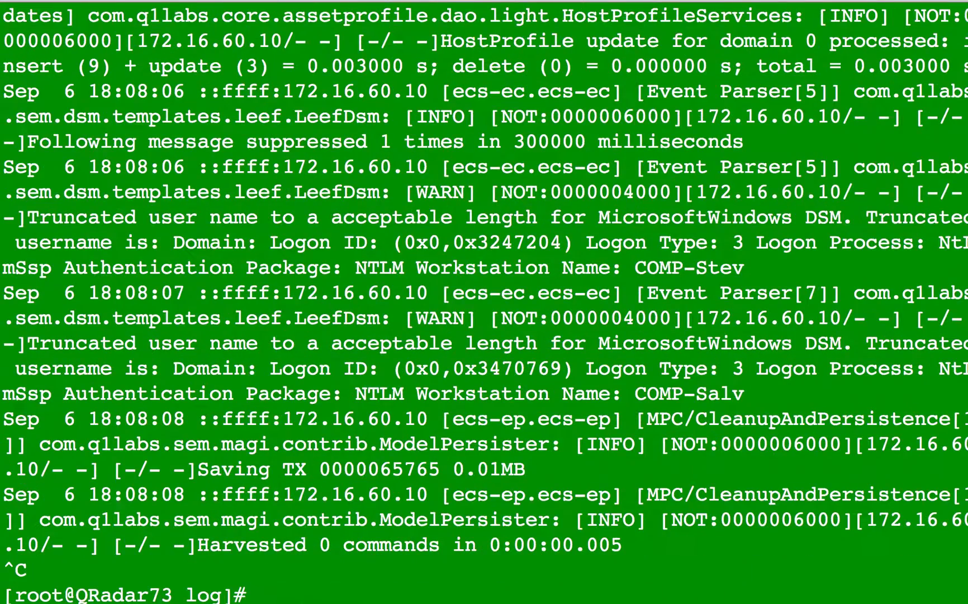